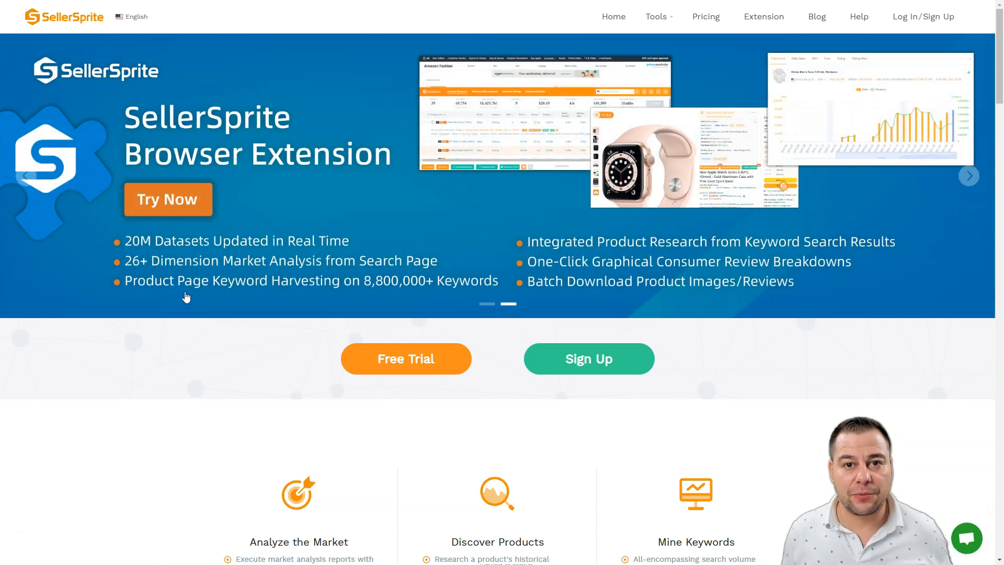
mouse_move(212, 296)
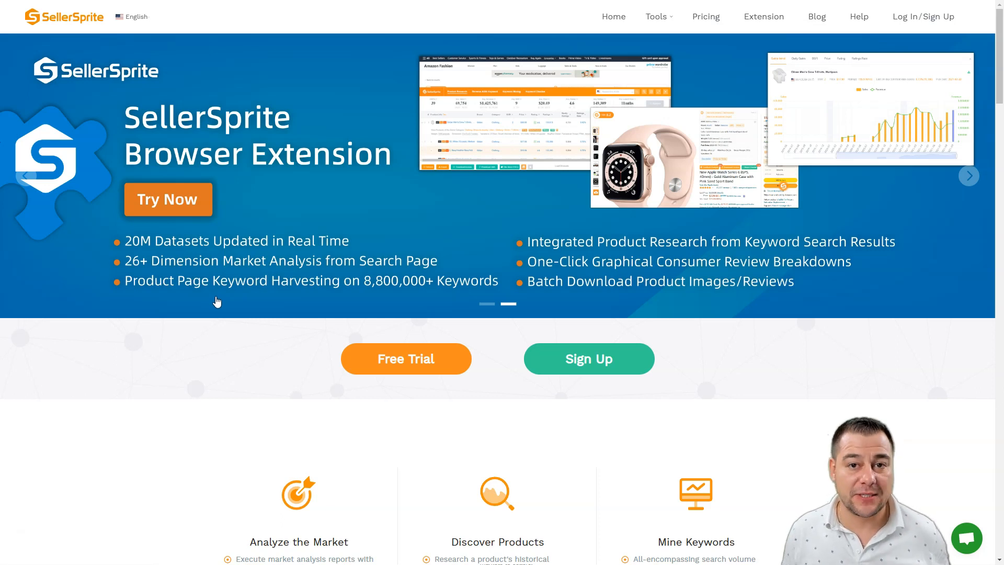
mouse_move(216, 319)
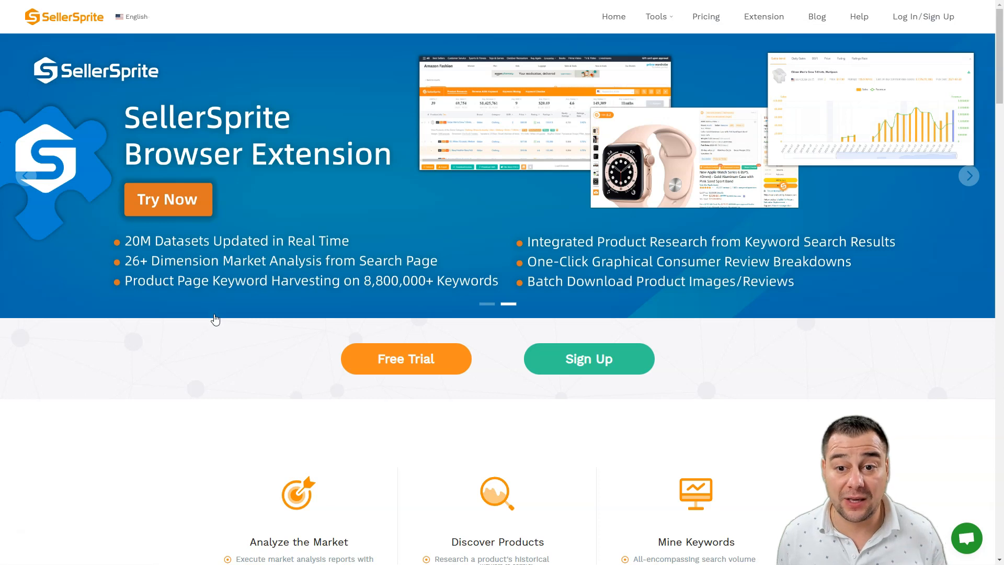
Browse the SellerSprite page, then bring up the Tools menu listing Product Research, Keyword Mining and Reverse ASIN.
scroll(down, 3)
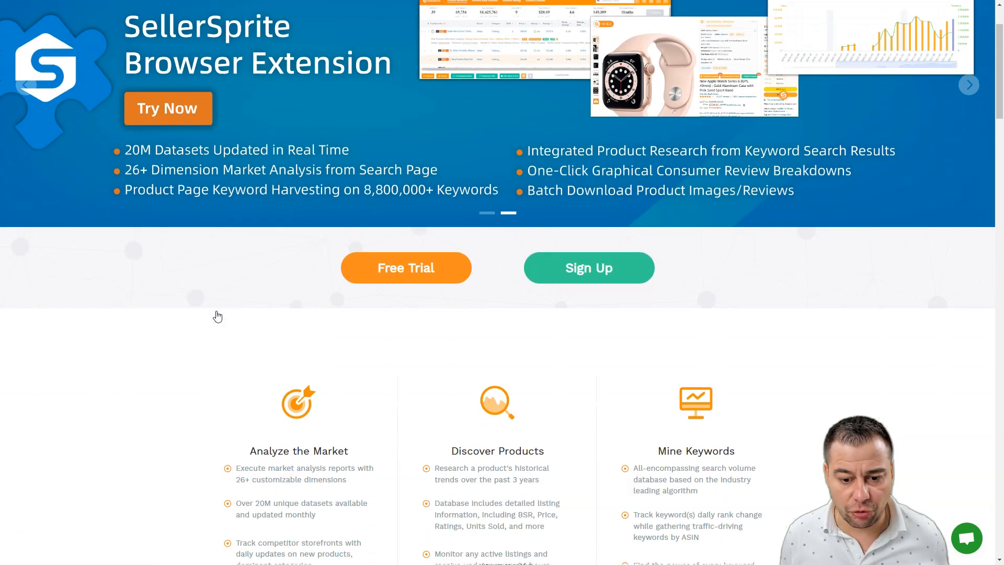
scroll(down, 3)
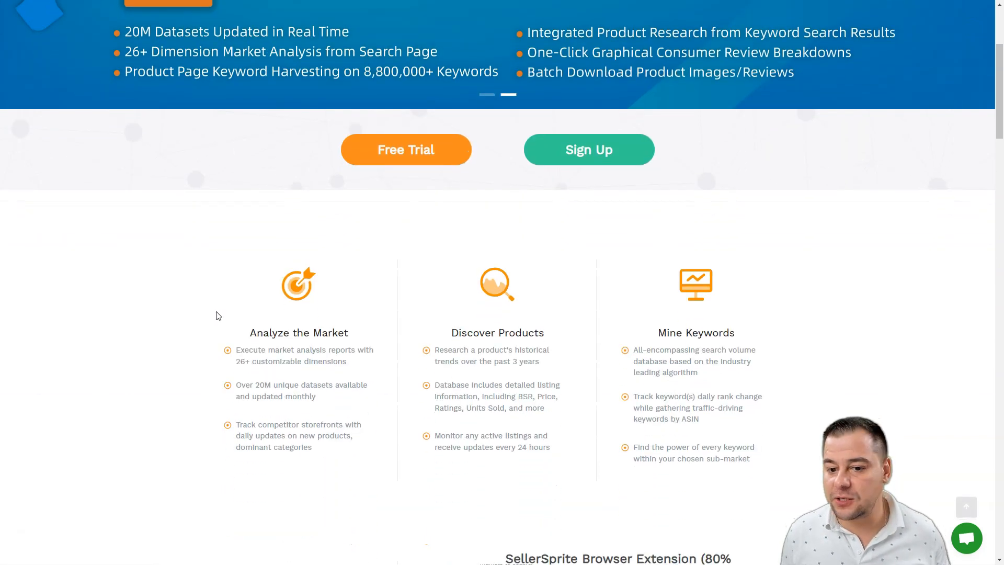
scroll(down, 3)
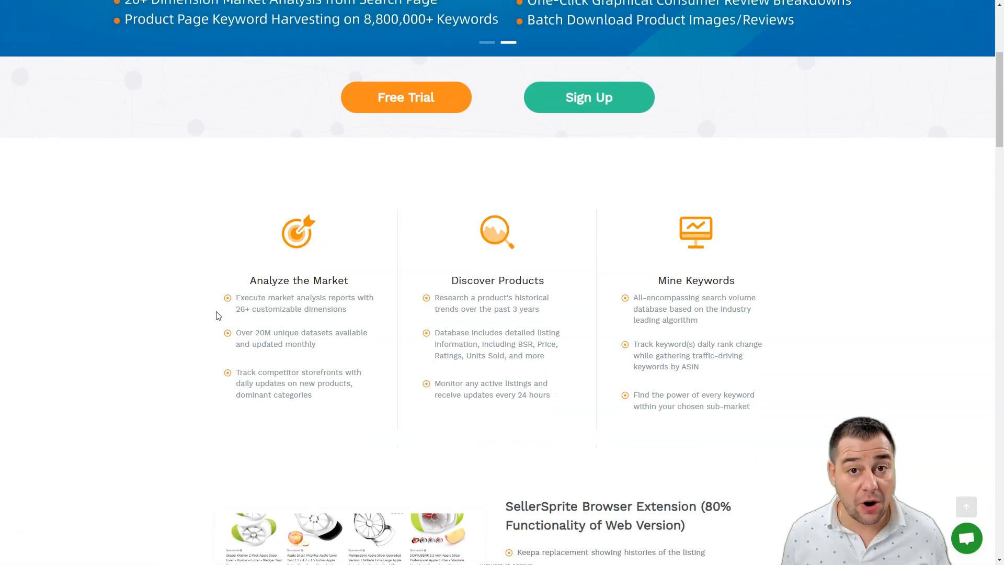
scroll(down, 3)
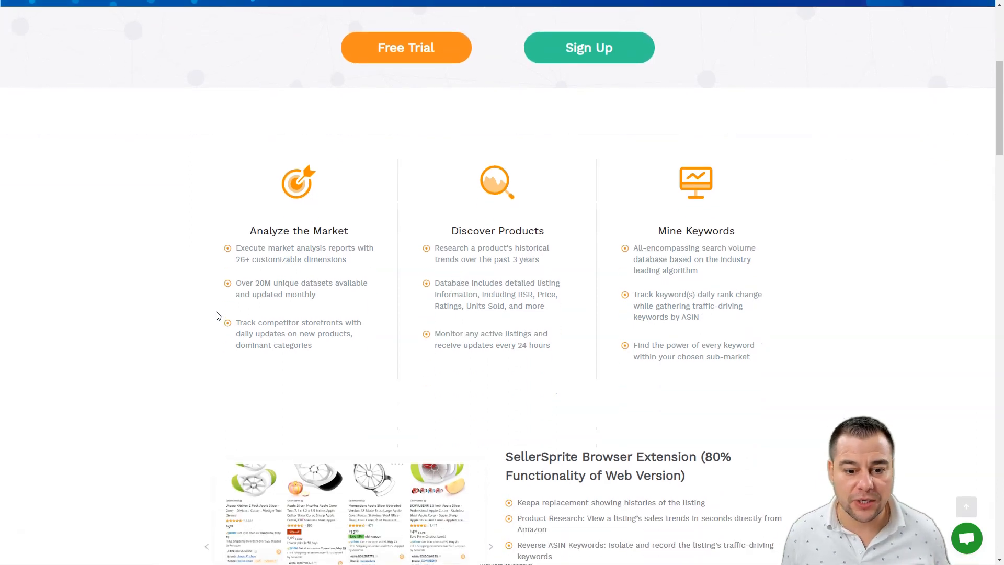
scroll(down, 3)
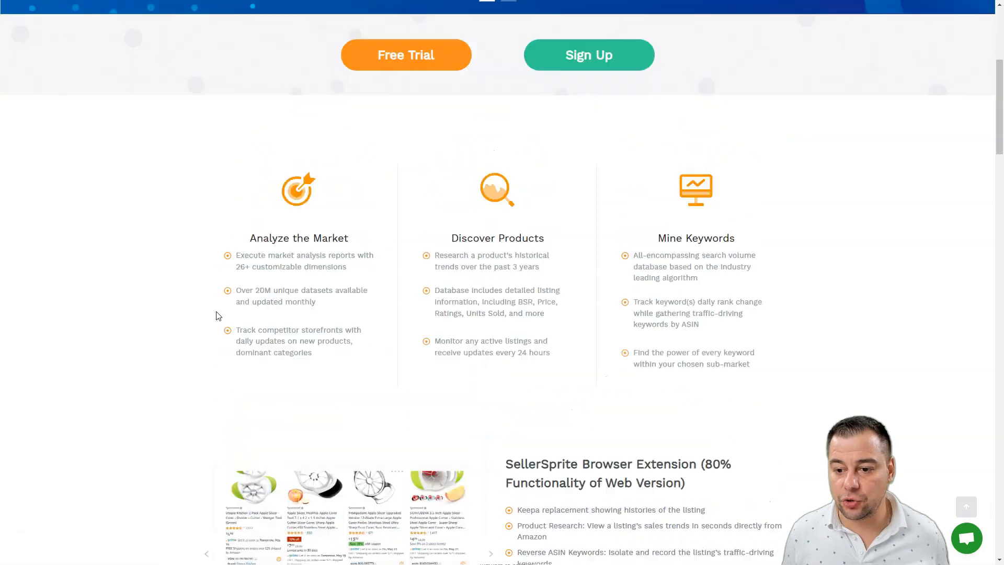
scroll(up, 3)
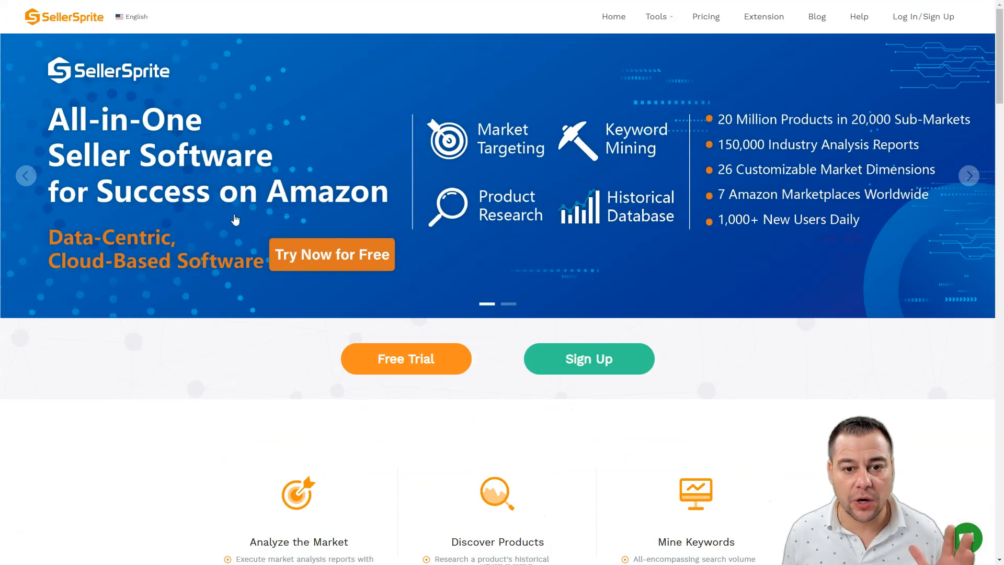
mouse_move(352, 224)
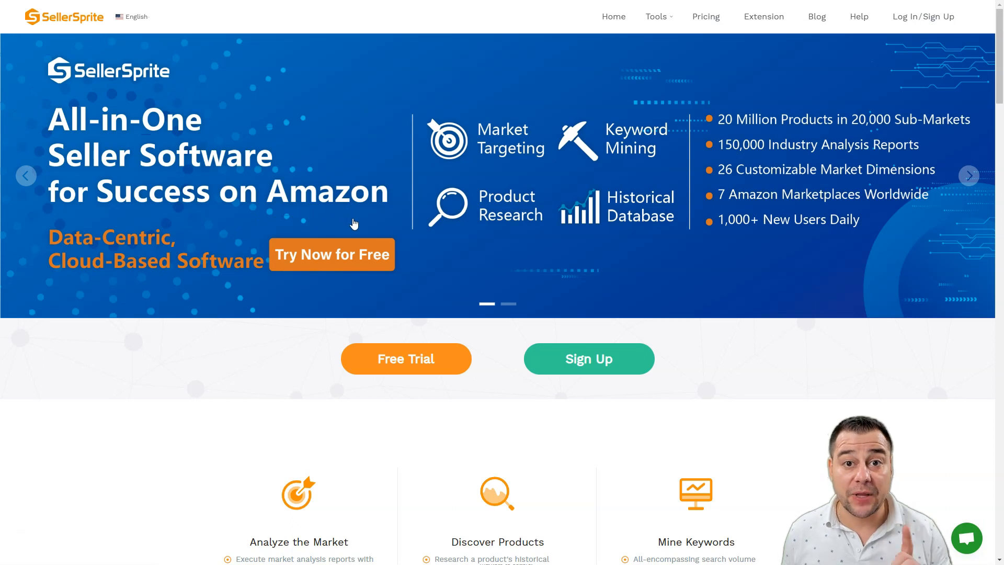
mouse_move(340, 216)
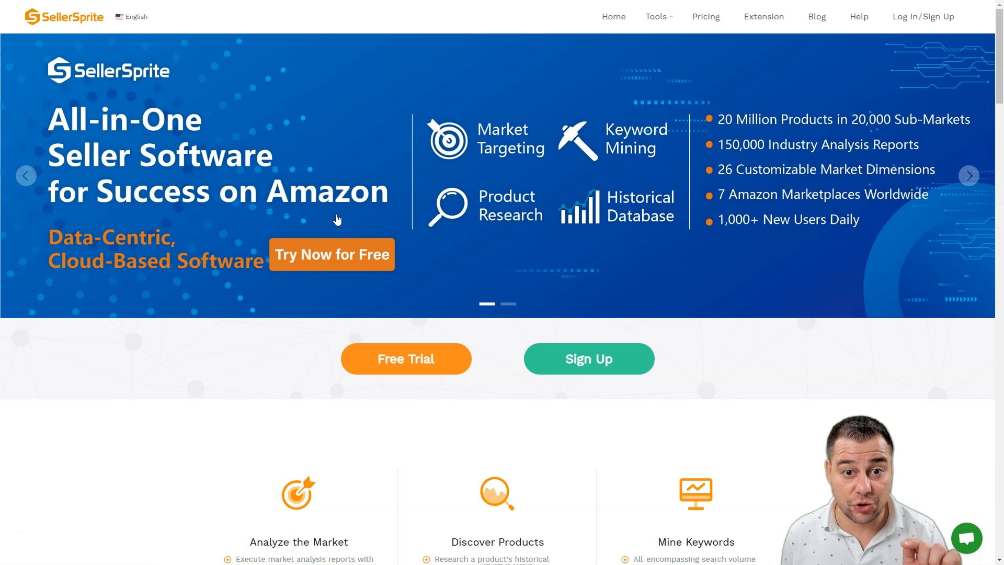
mouse_move(327, 211)
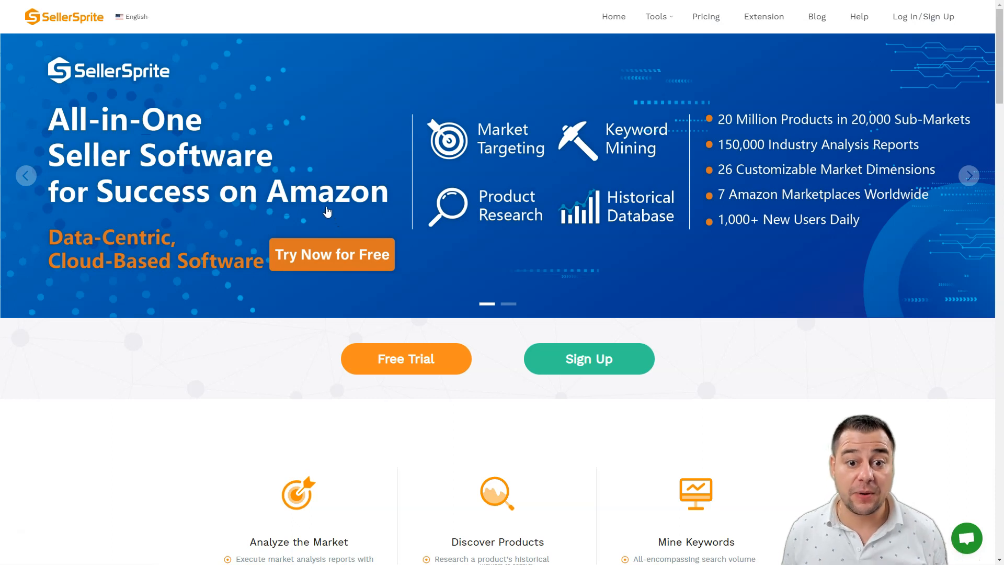
click(656, 17)
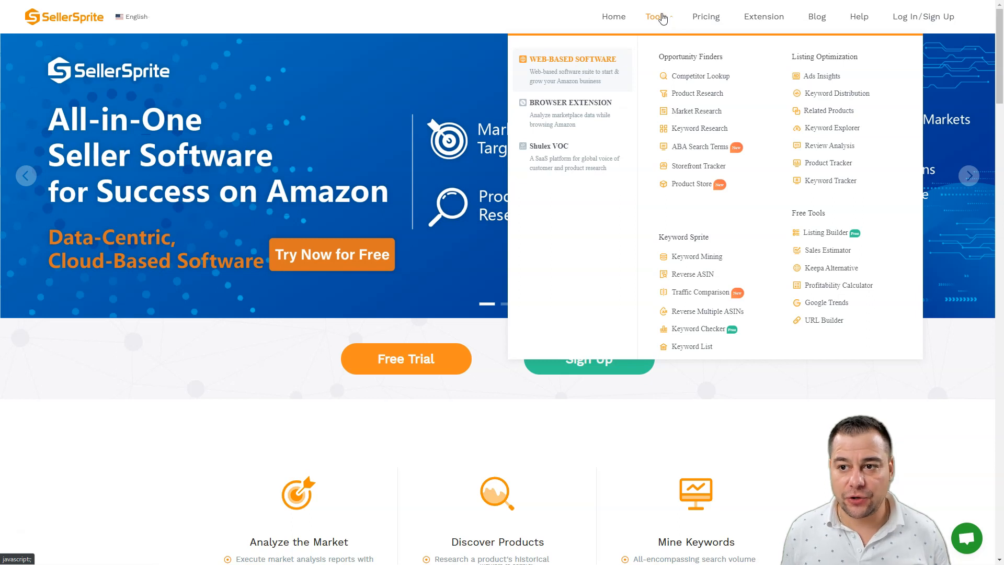
mouse_move(697, 93)
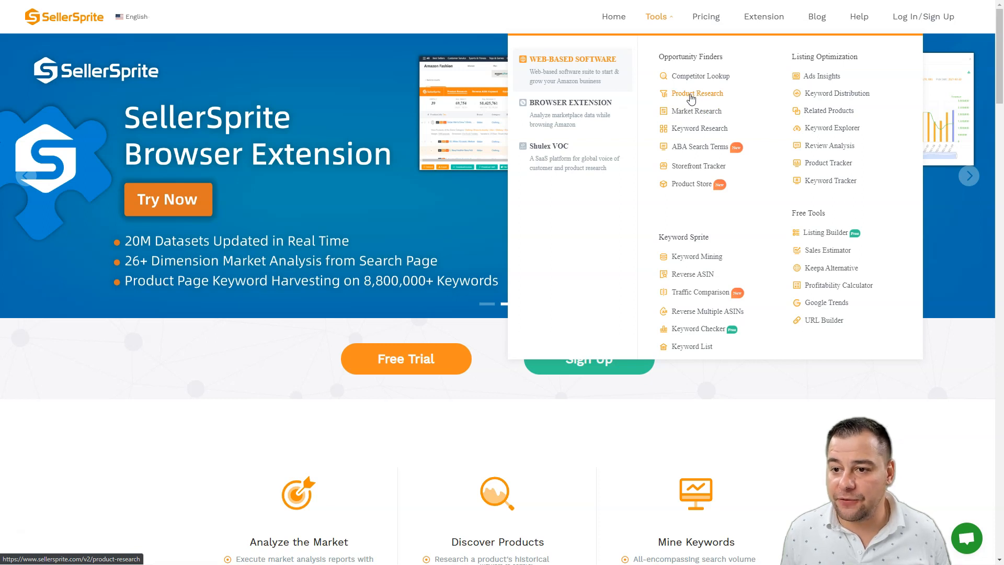
mouse_move(695, 110)
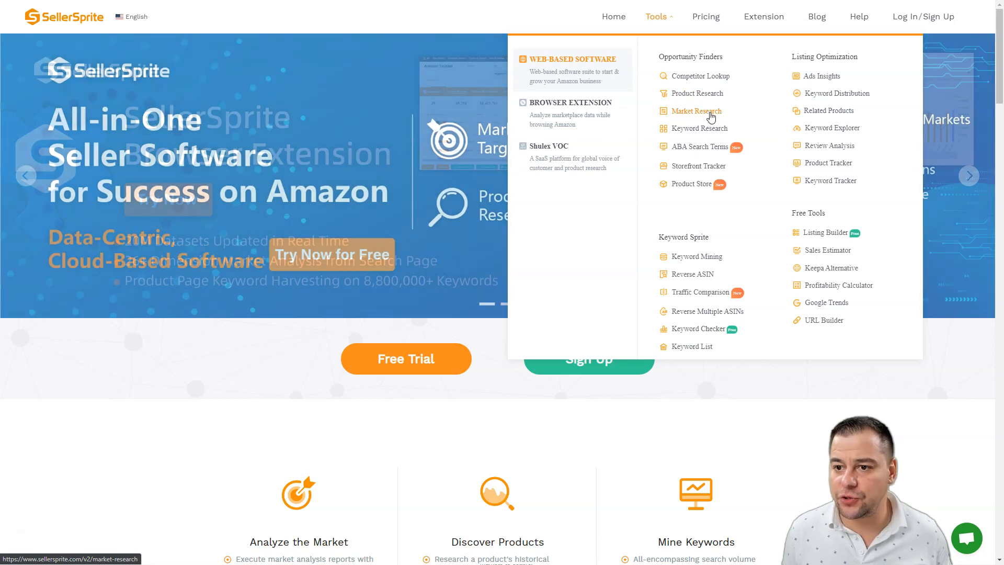
mouse_move(701, 150)
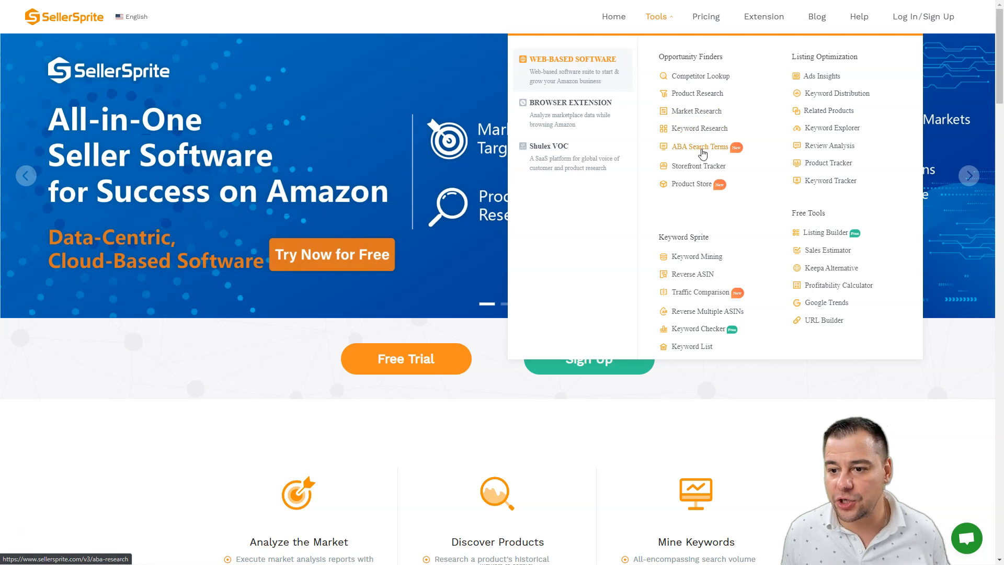
mouse_move(806, 126)
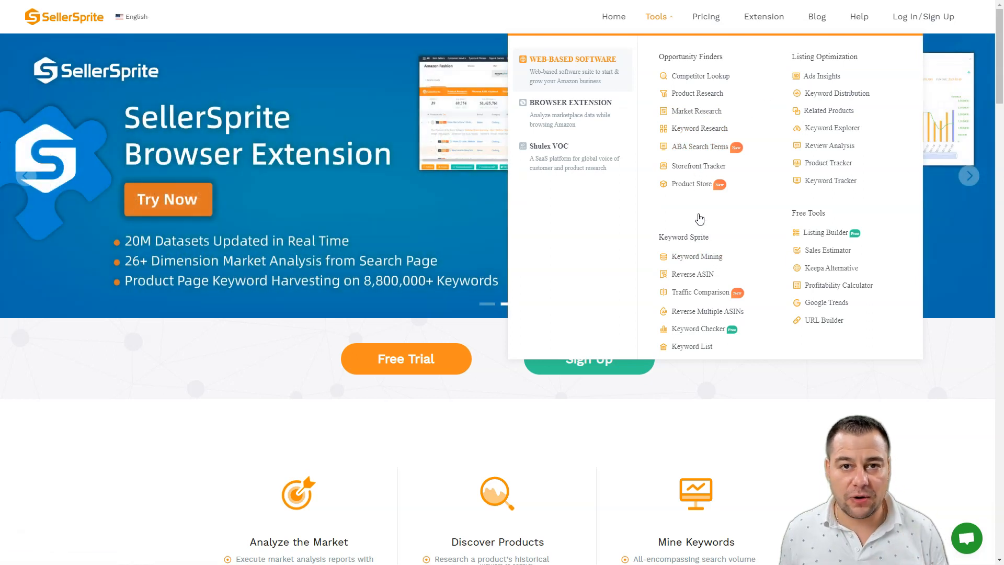
mouse_move(690, 213)
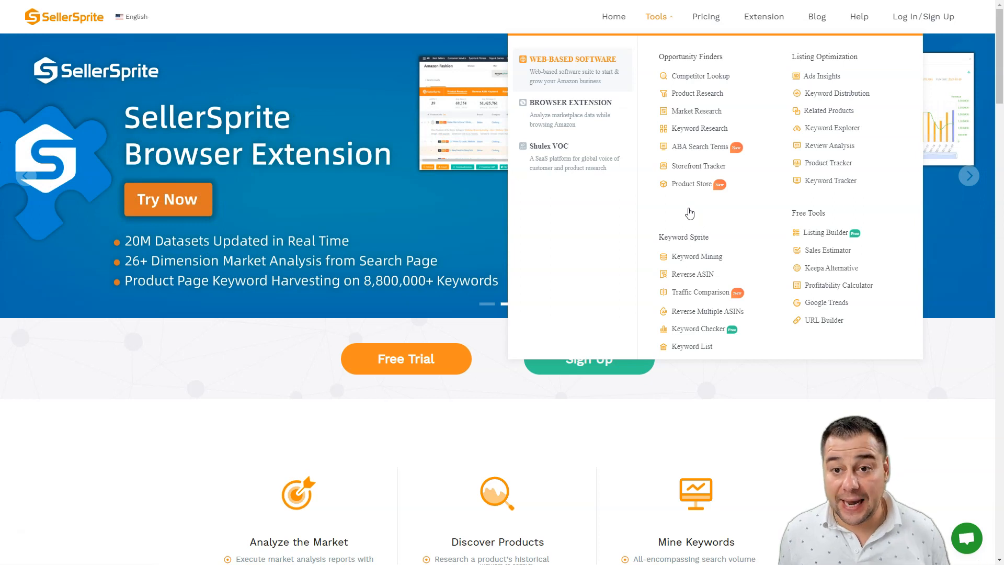
mouse_move(700, 167)
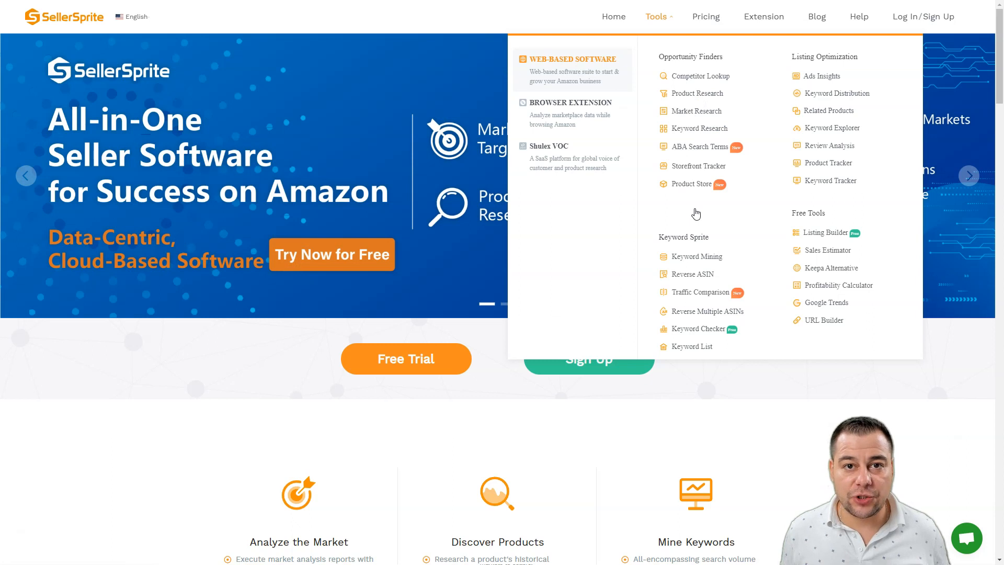
mouse_move(696, 211)
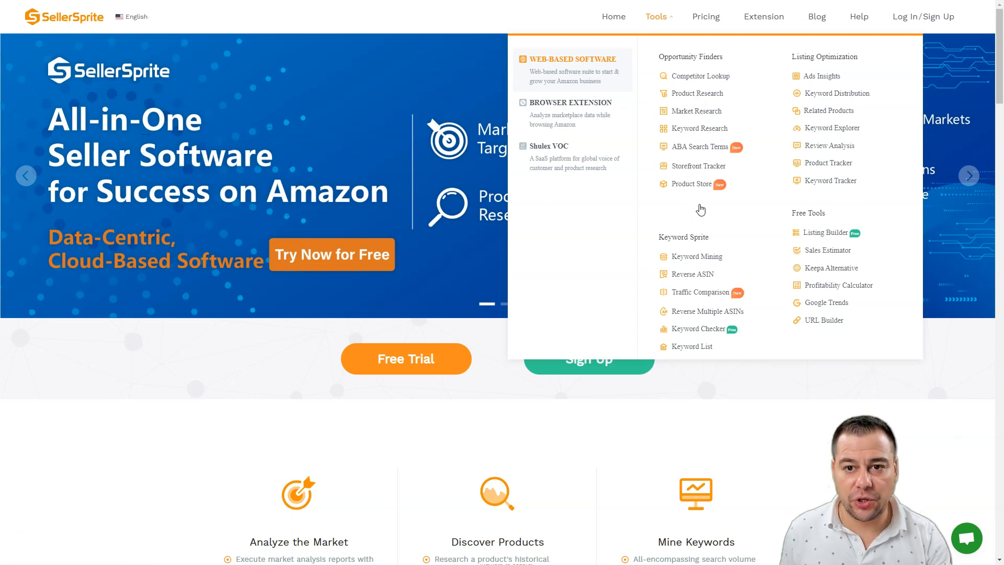
Go to the Product Research tool for the United States marketplace over the past 30 days.
click(689, 93)
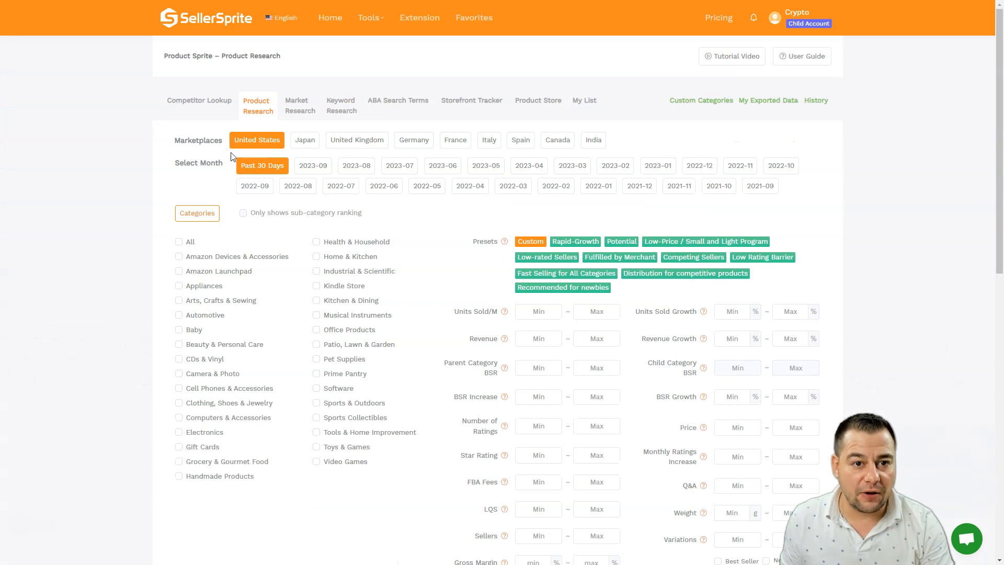
mouse_move(238, 153)
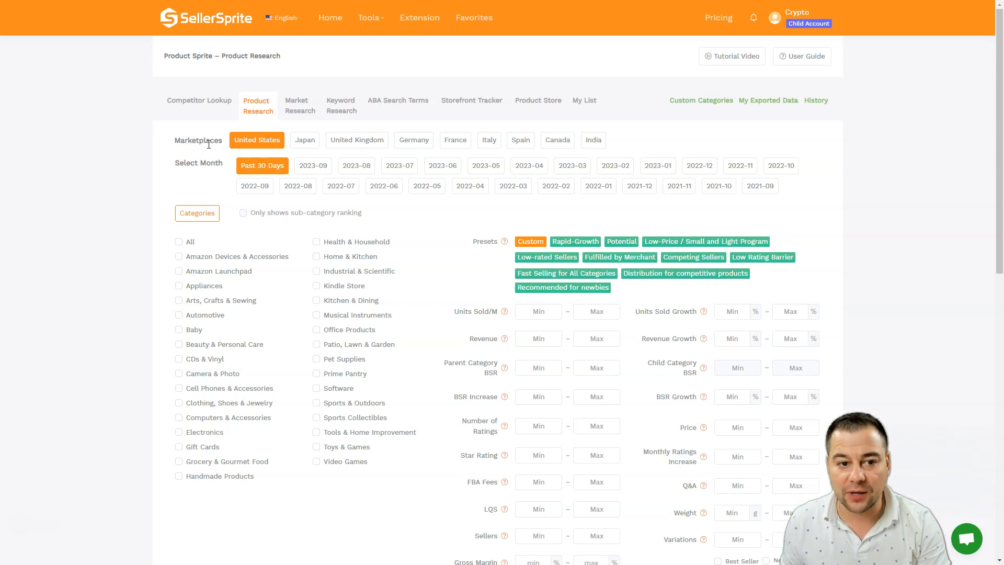
mouse_move(504, 144)
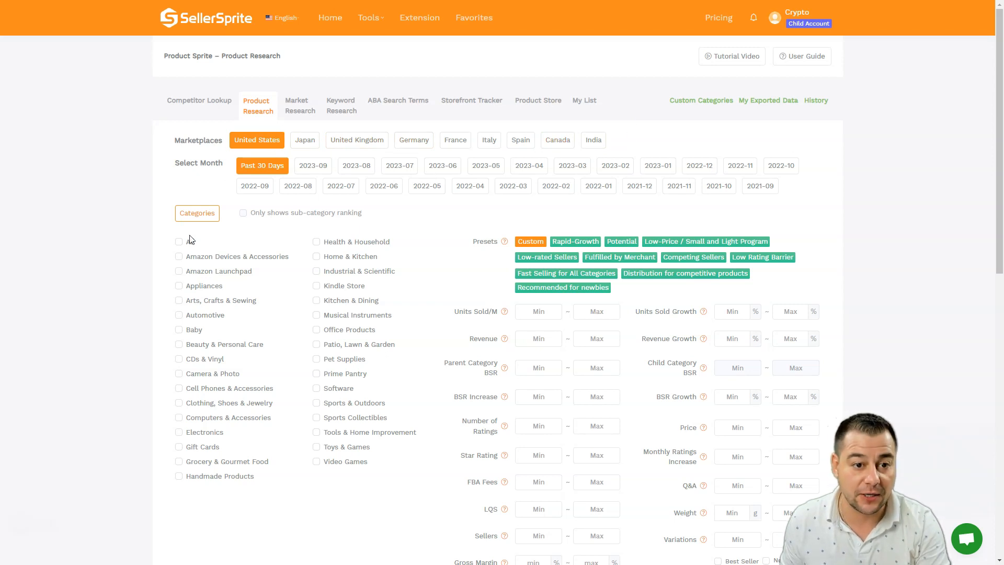
mouse_move(254, 186)
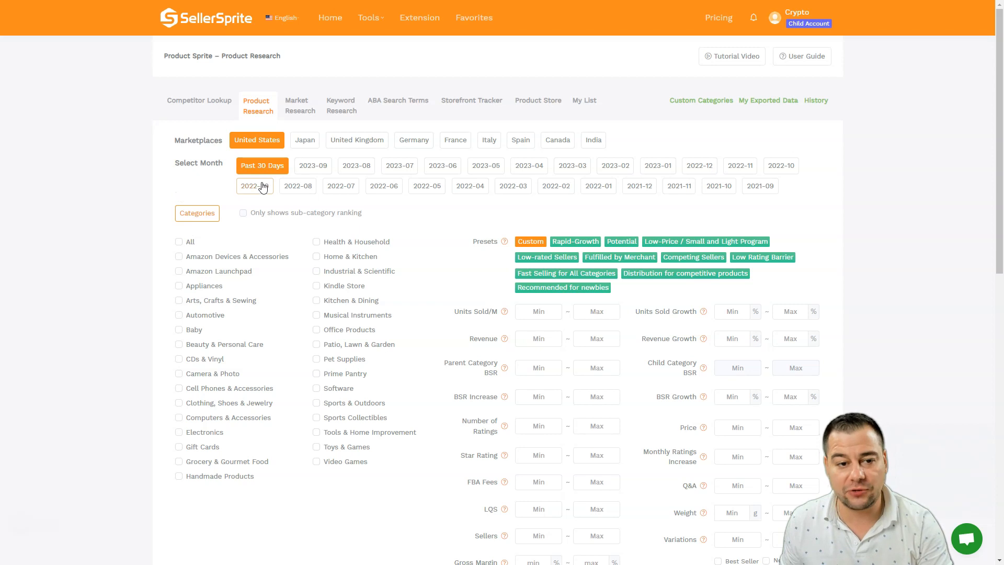
mouse_move(262, 170)
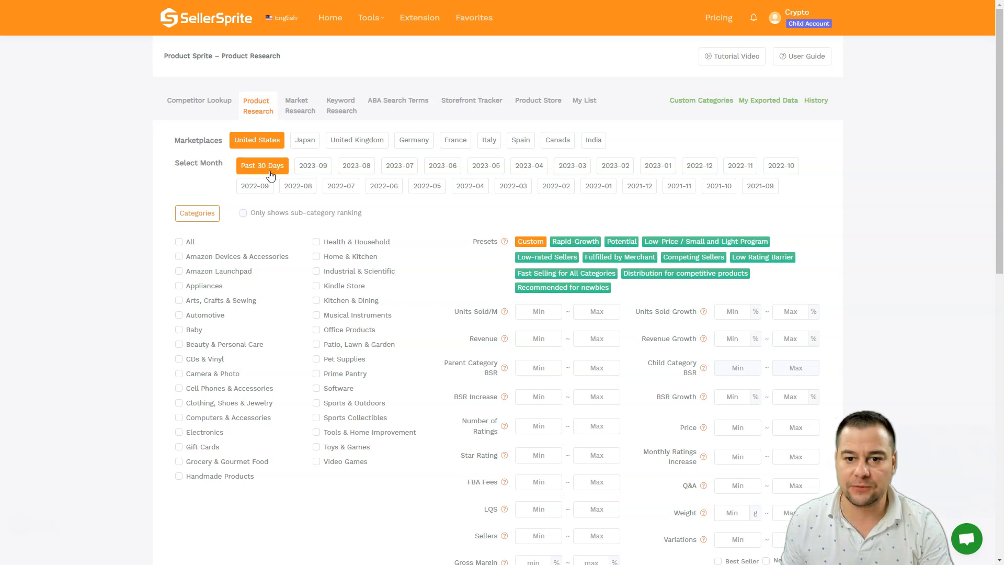
mouse_move(759, 186)
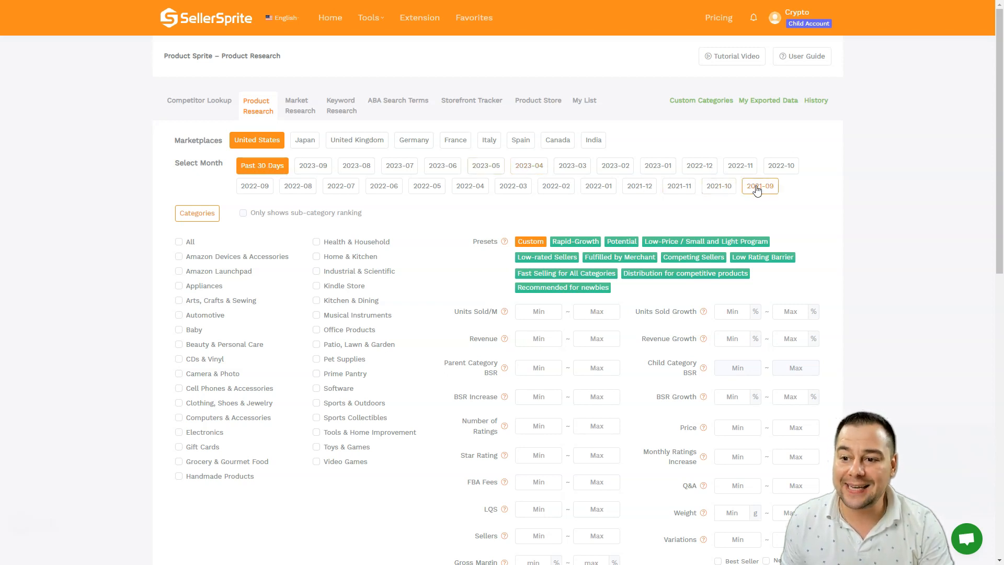
mouse_move(638, 186)
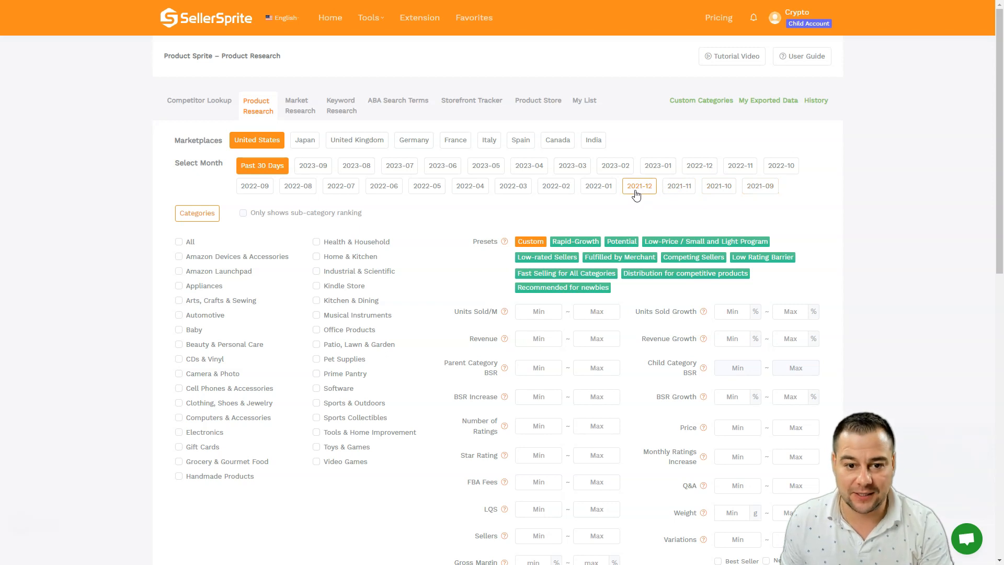
mouse_move(486, 214)
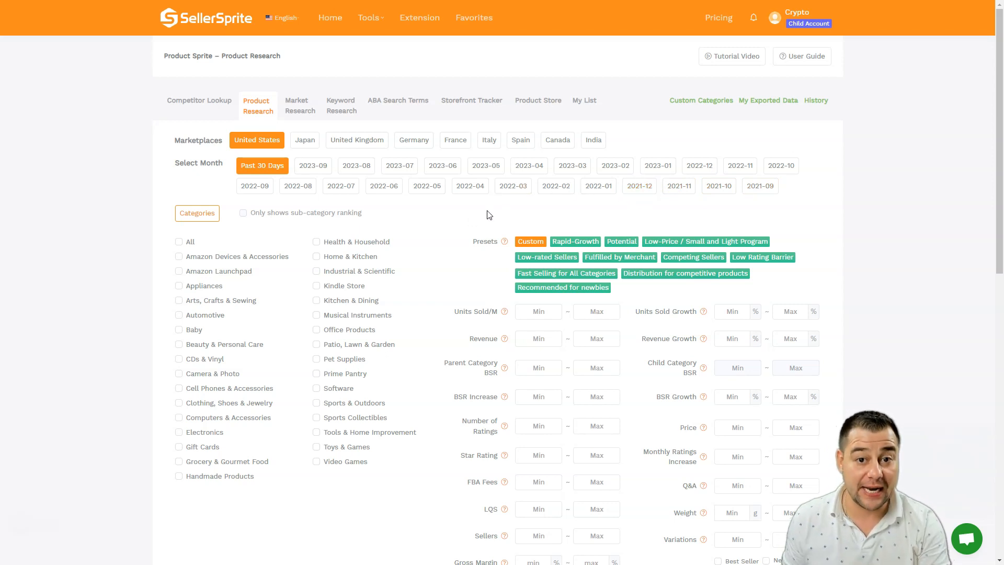
mouse_move(423, 222)
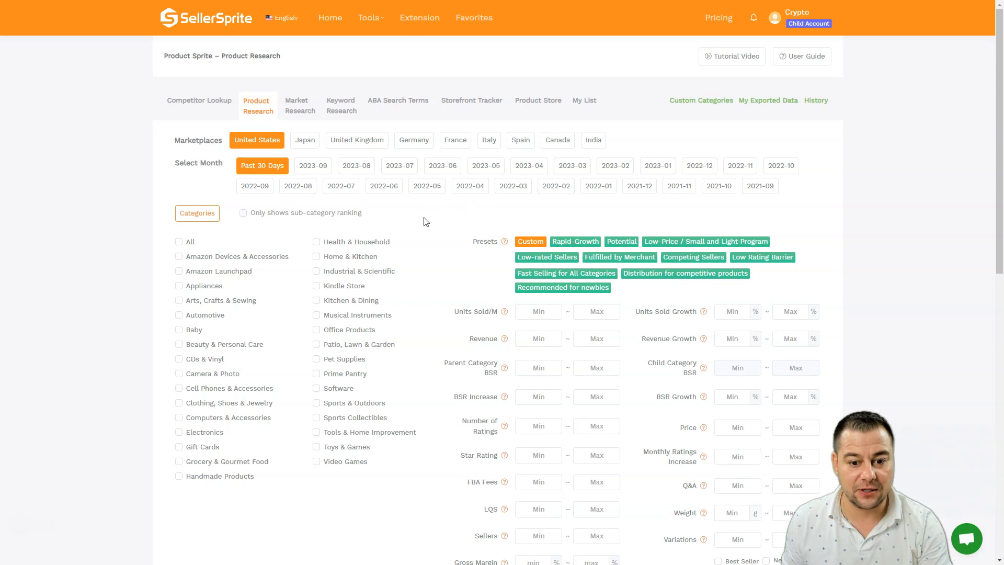
Tick the Home & Kitchen and Kitchen & Dining categories for the product research.
scroll(down, 3)
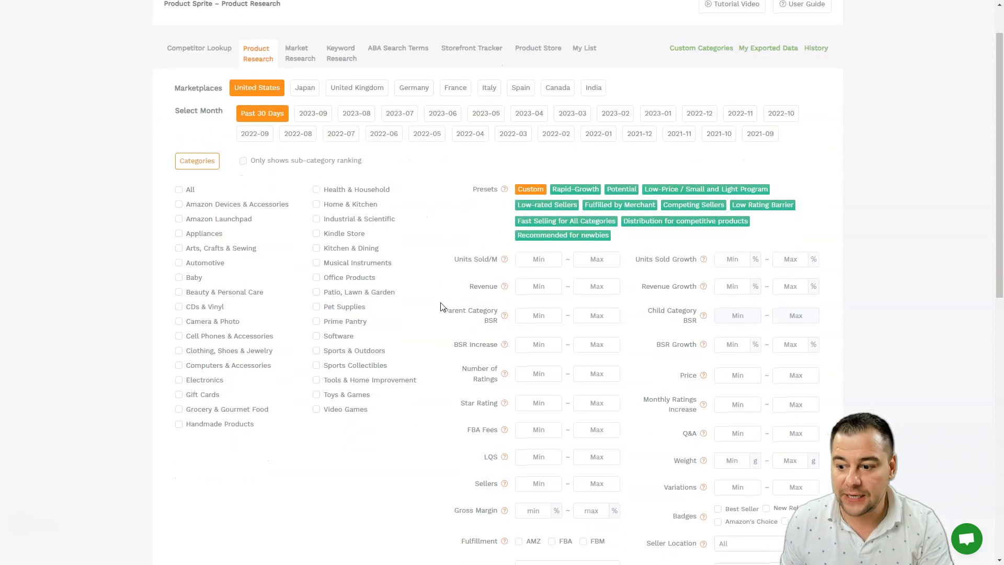
mouse_move(428, 322)
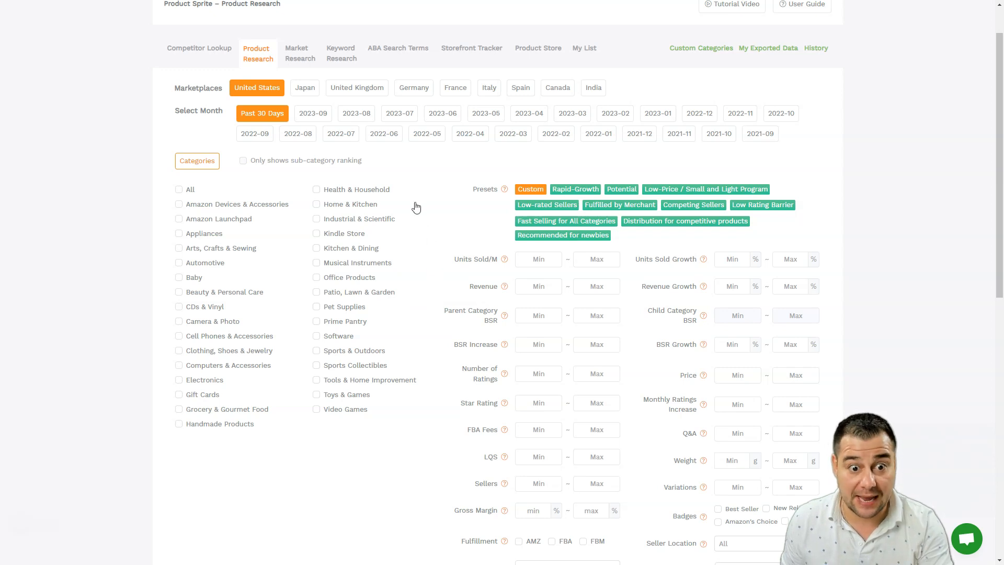
mouse_move(343, 231)
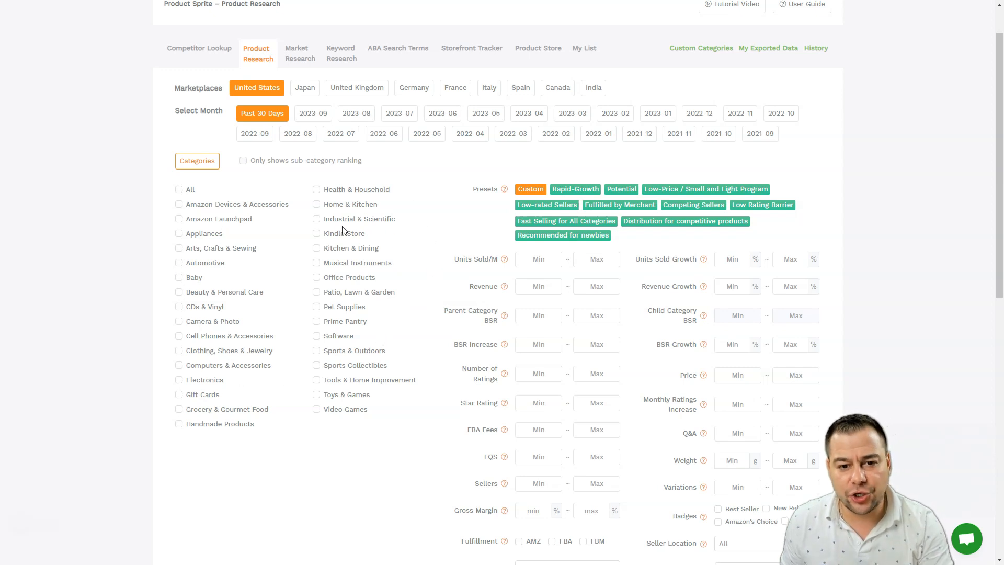
click(316, 204)
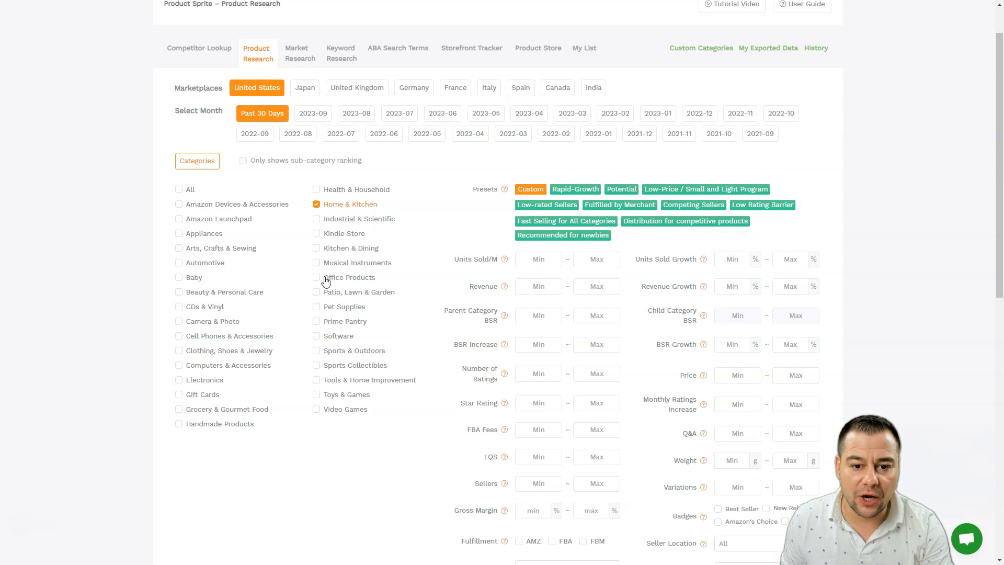
click(316, 247)
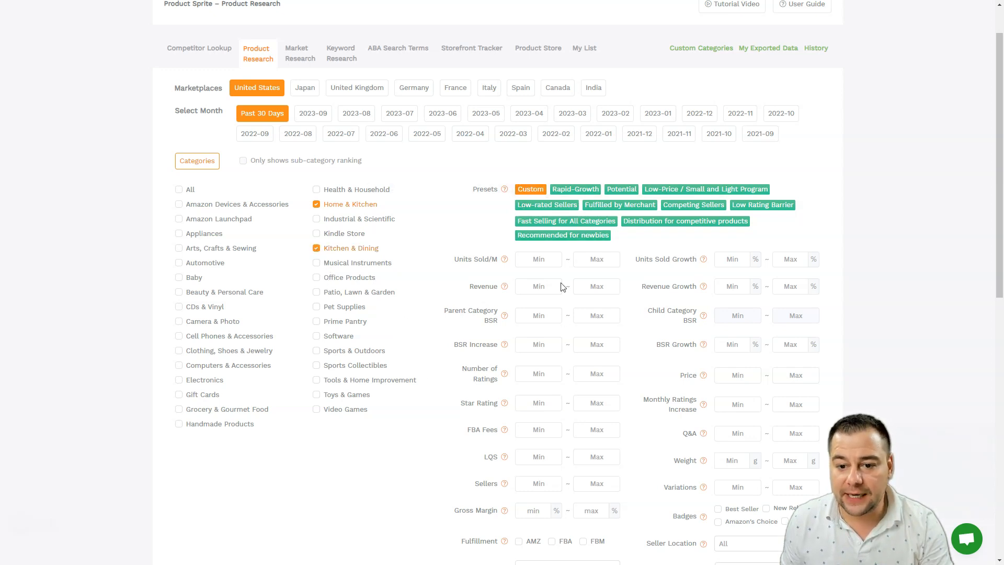
Enter 1000 as a filter value among the Units Sold, Revenue and Ratings limits.
scroll(down, 3)
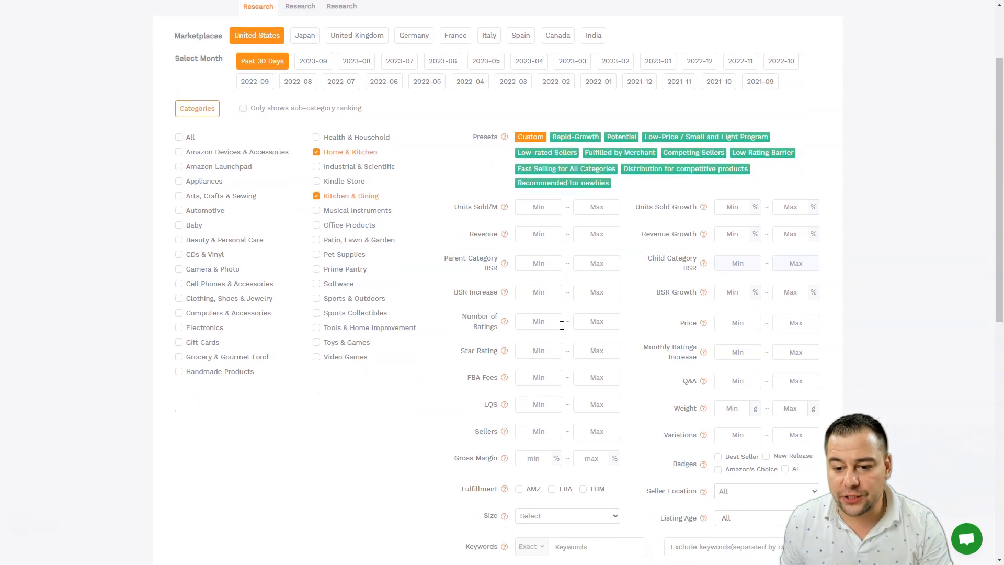
mouse_move(555, 391)
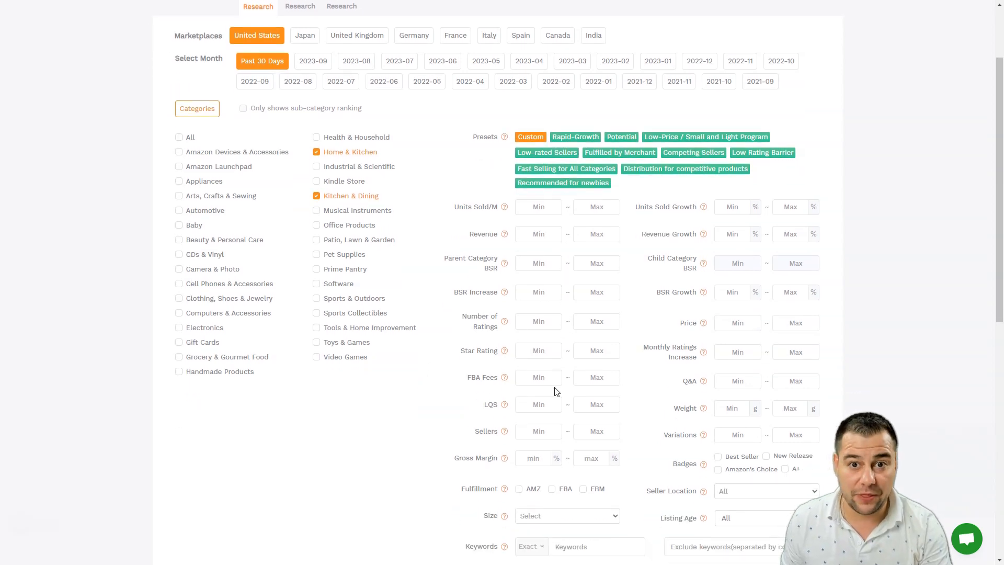
mouse_move(396, 421)
text(30000)
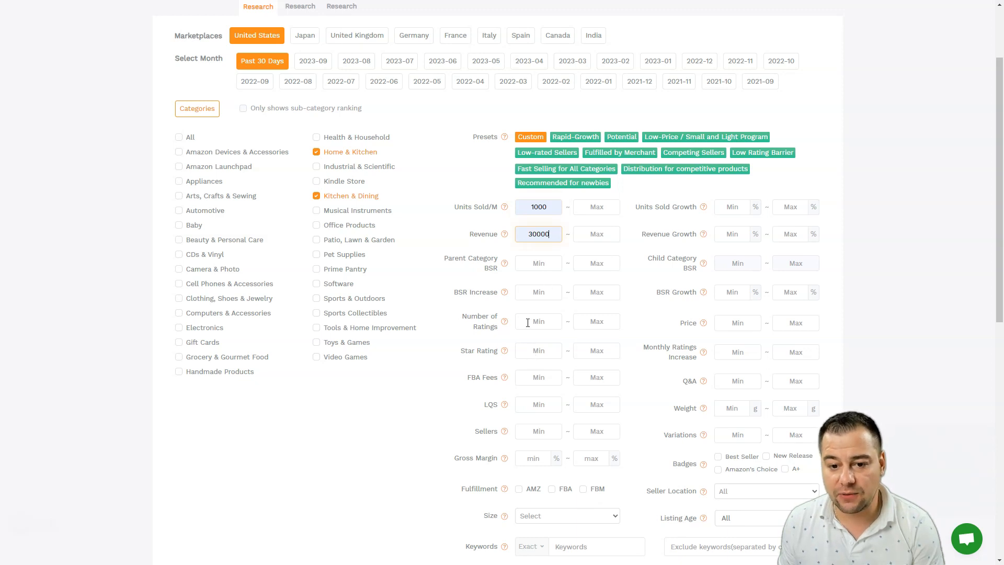
text(1000)
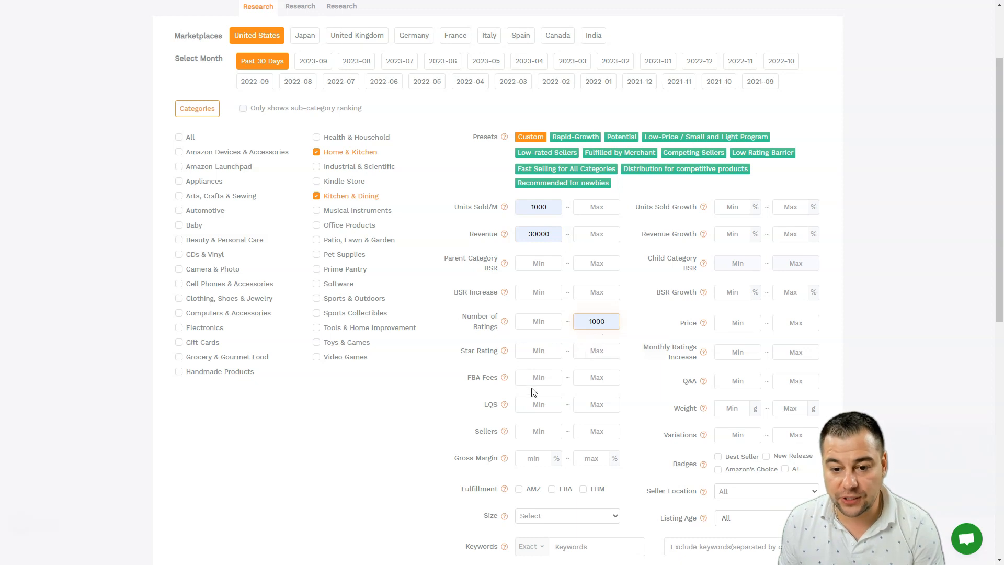
Restrict results to FBA-fulfilled products and run the search with the chosen filters.
scroll(down, 3)
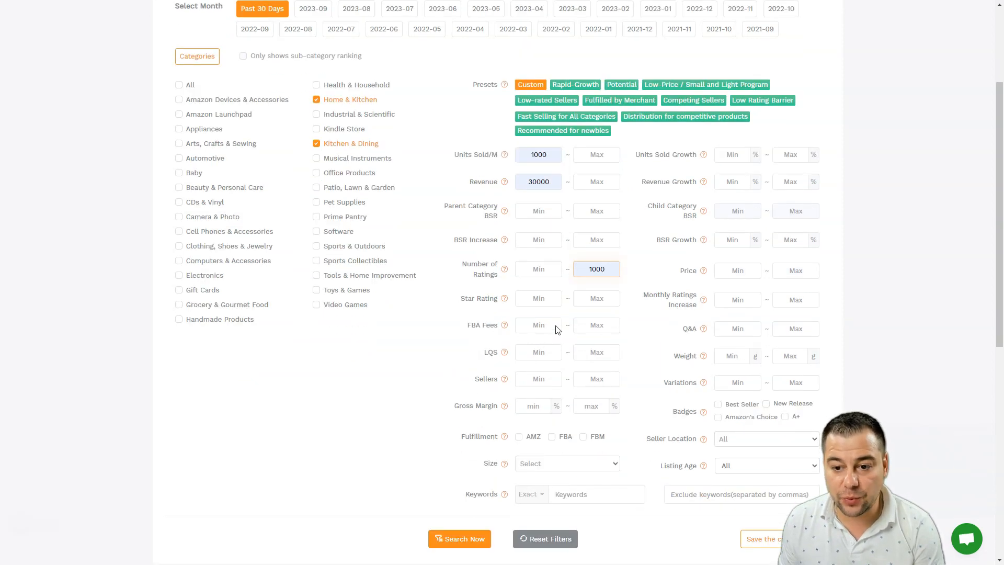
scroll(down, 3)
text(50)
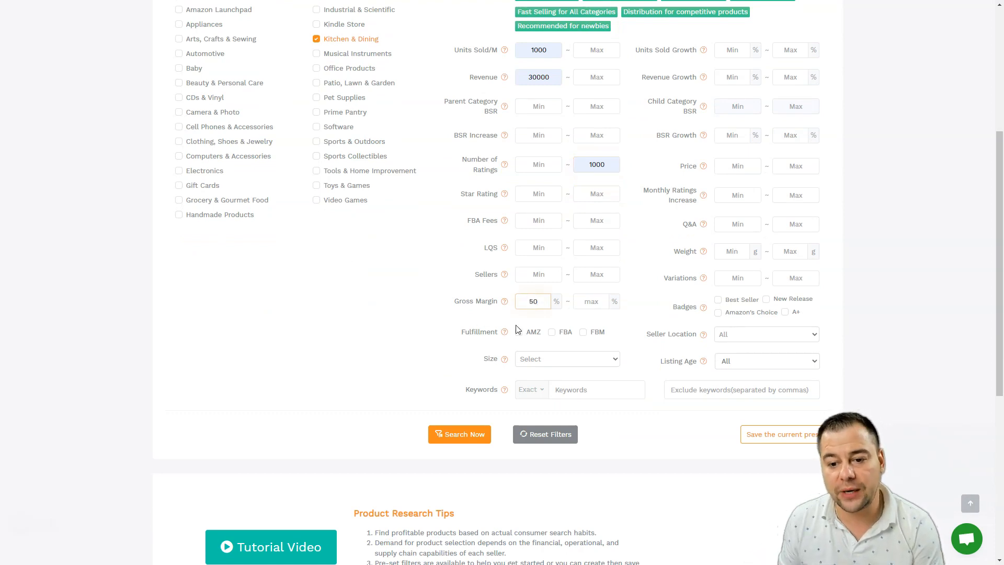
click(551, 332)
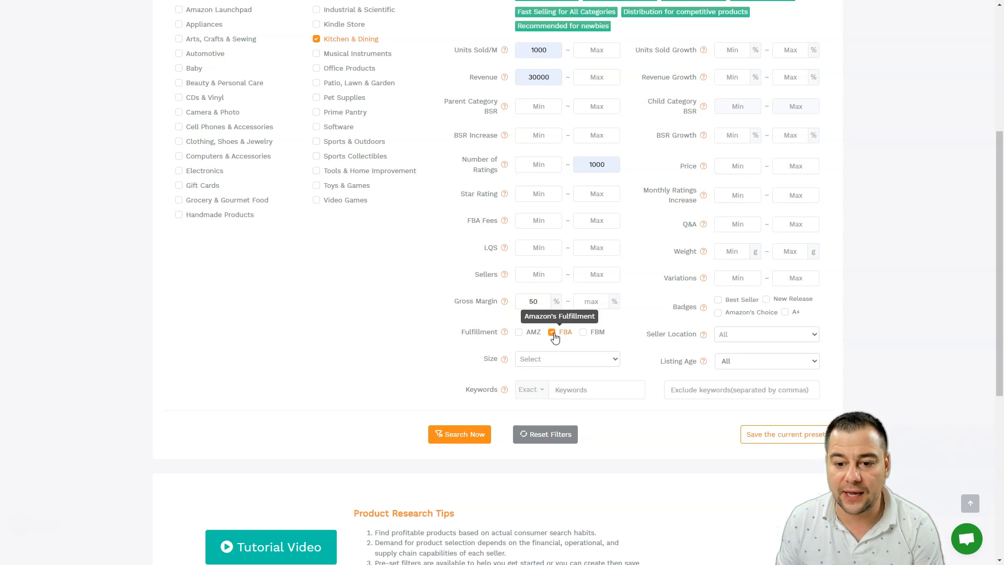
mouse_move(547, 339)
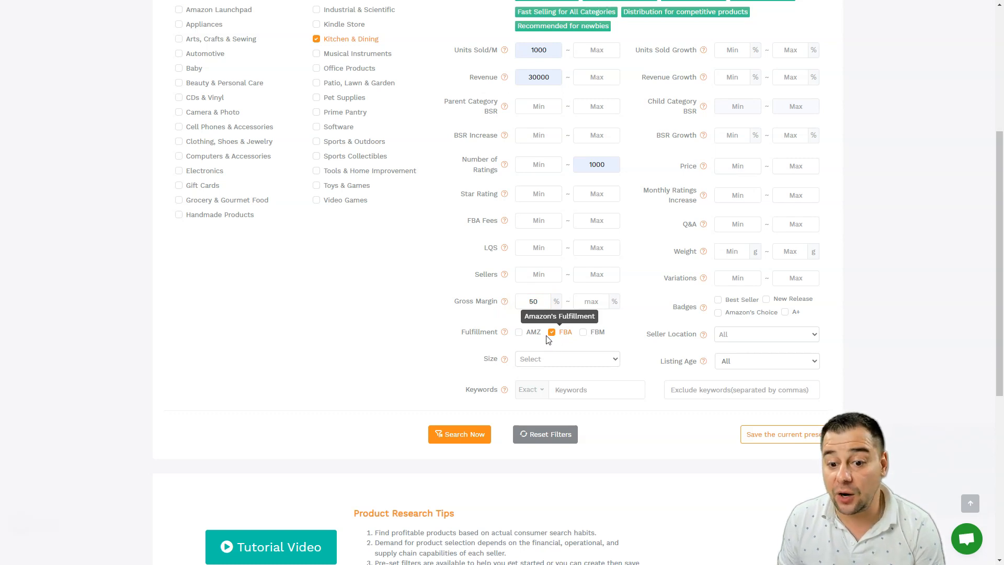
mouse_move(417, 391)
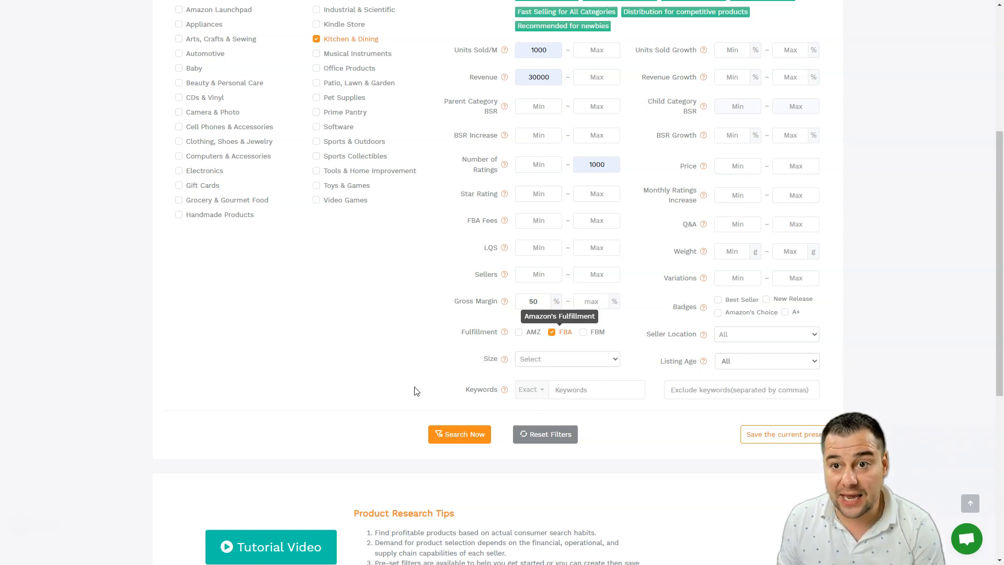
click(459, 434)
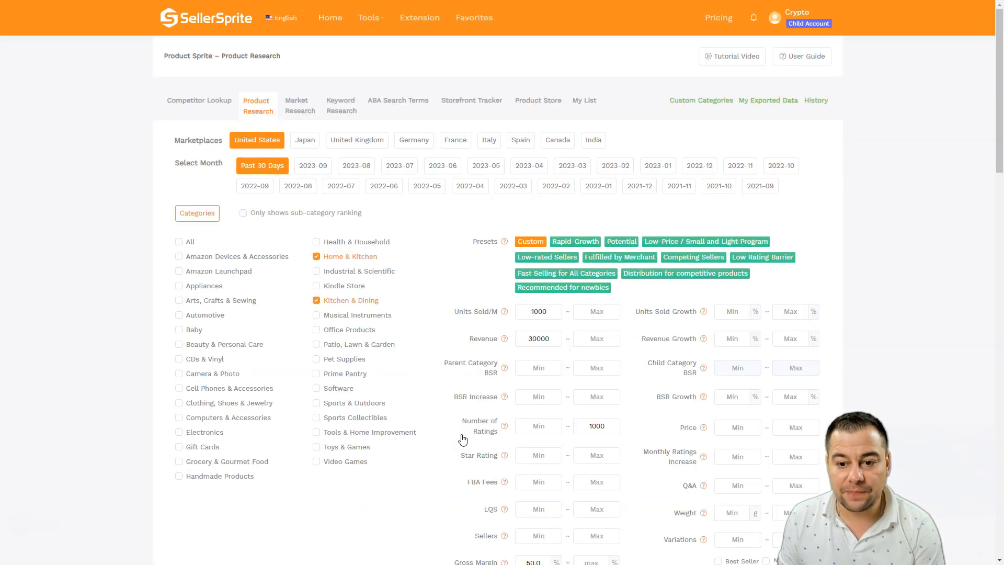
Browse the 2,864 returned FBA products, checking units sold, revenue and sales trend.
click(459, 68)
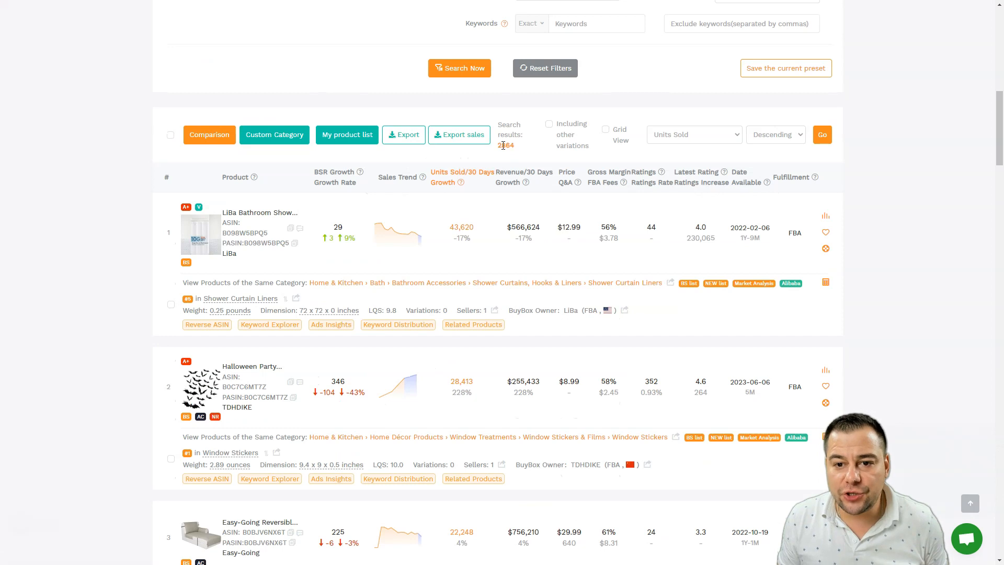
mouse_move(524, 162)
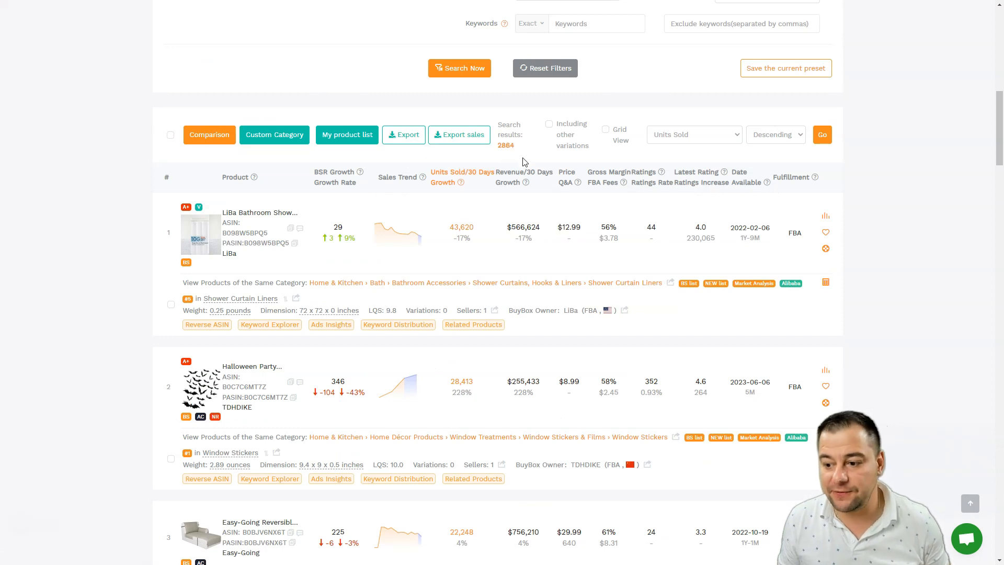
scroll(down, 3)
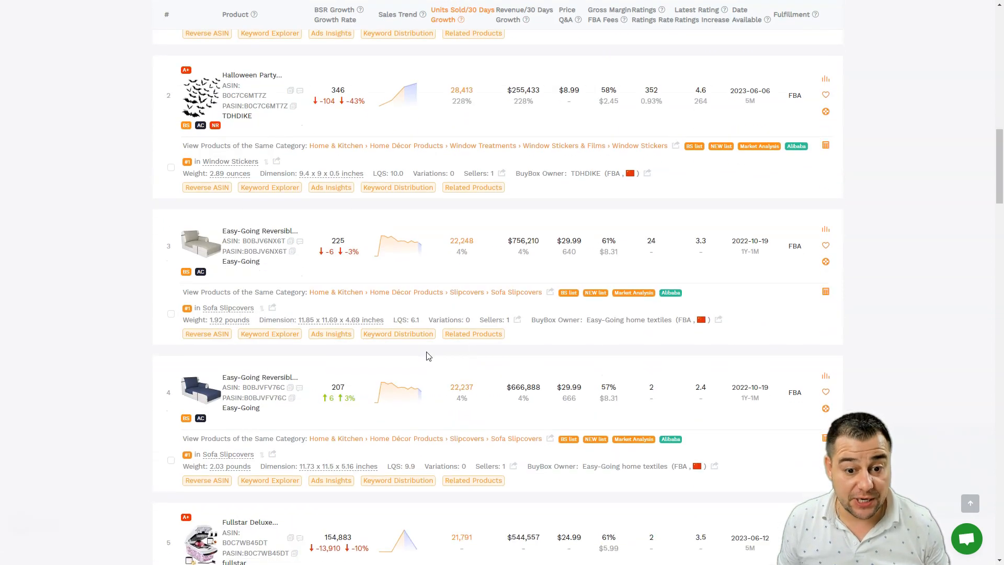
scroll(down, 3)
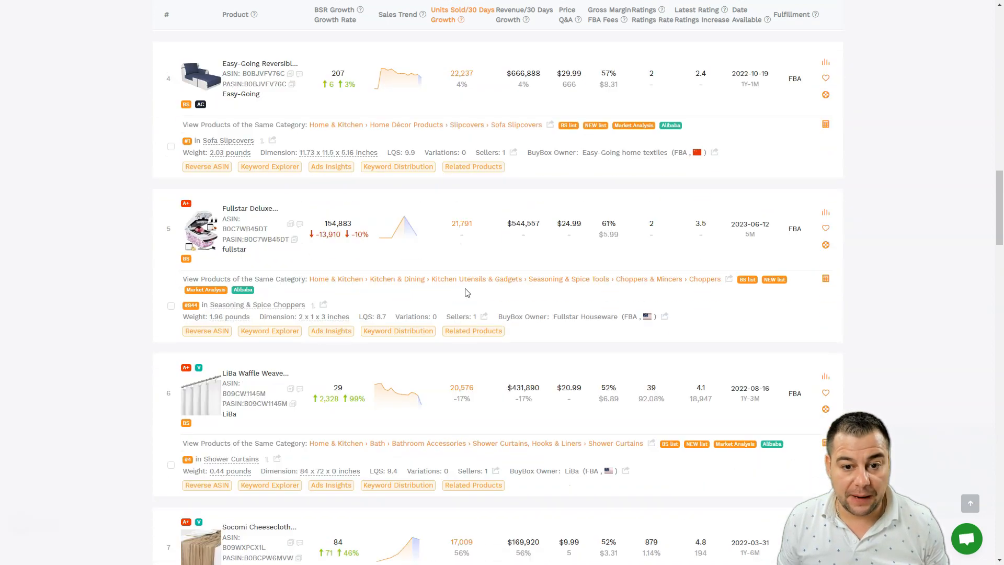
scroll(down, 3)
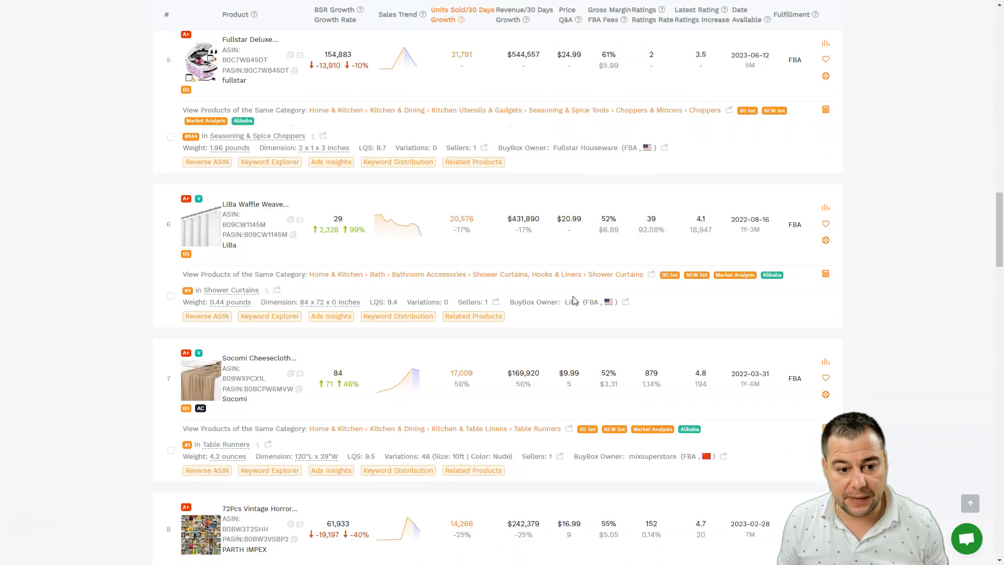
scroll(down, 3)
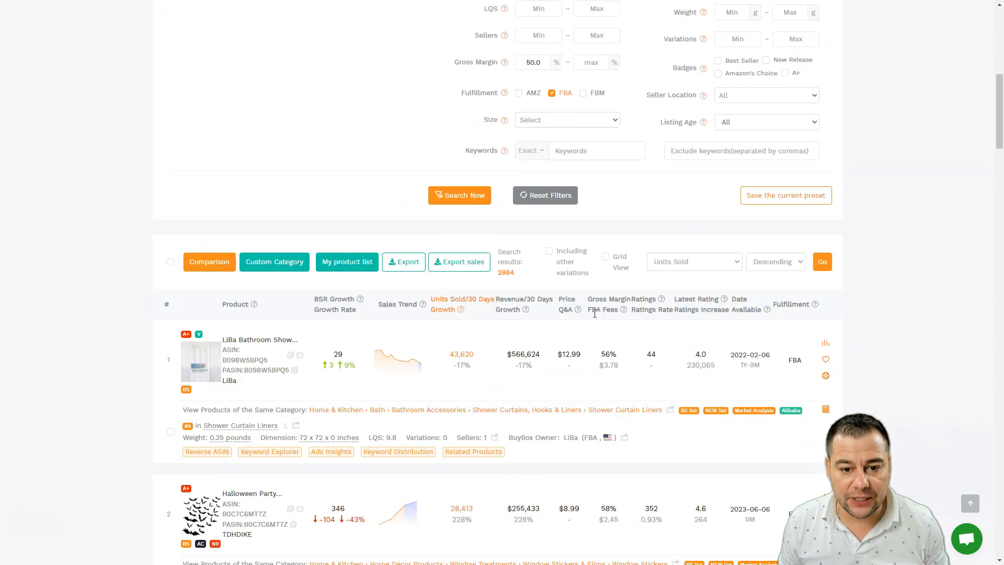
mouse_move(386, 326)
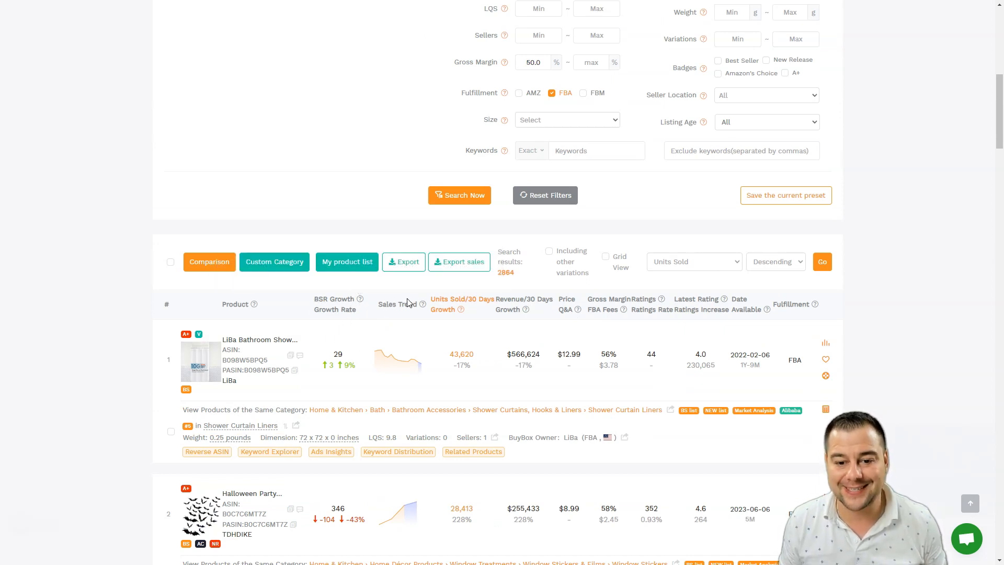
mouse_move(396, 363)
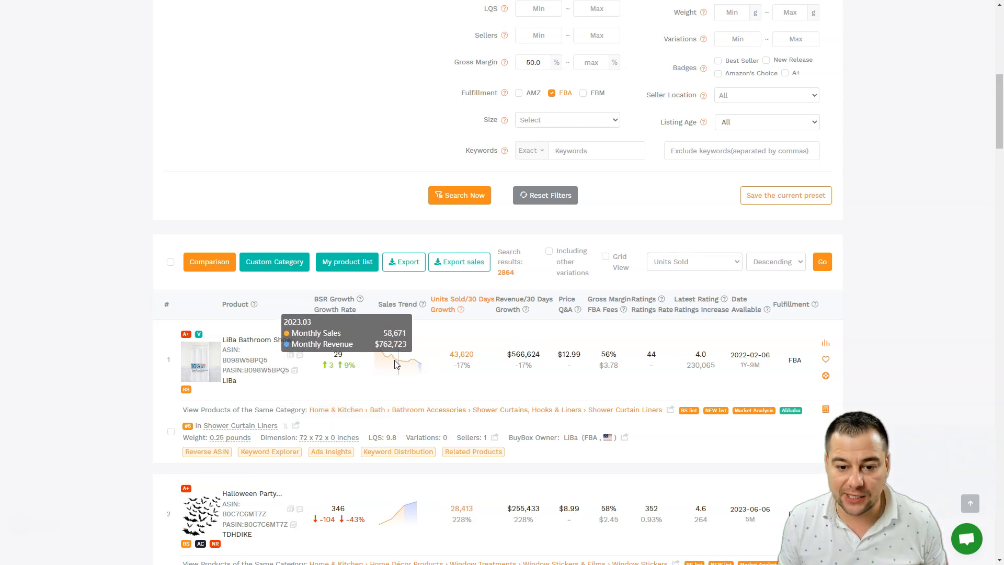
mouse_move(435, 364)
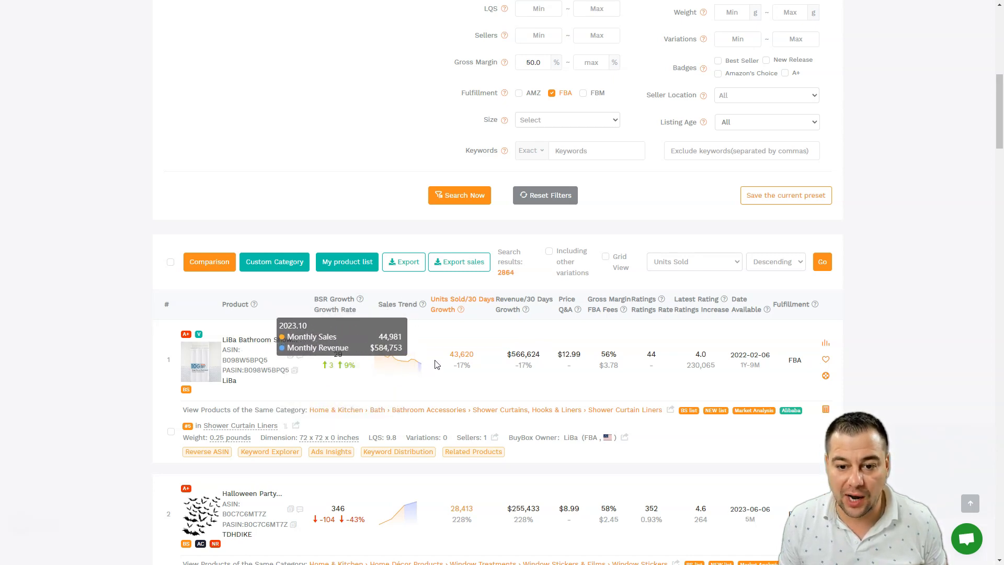
mouse_move(442, 318)
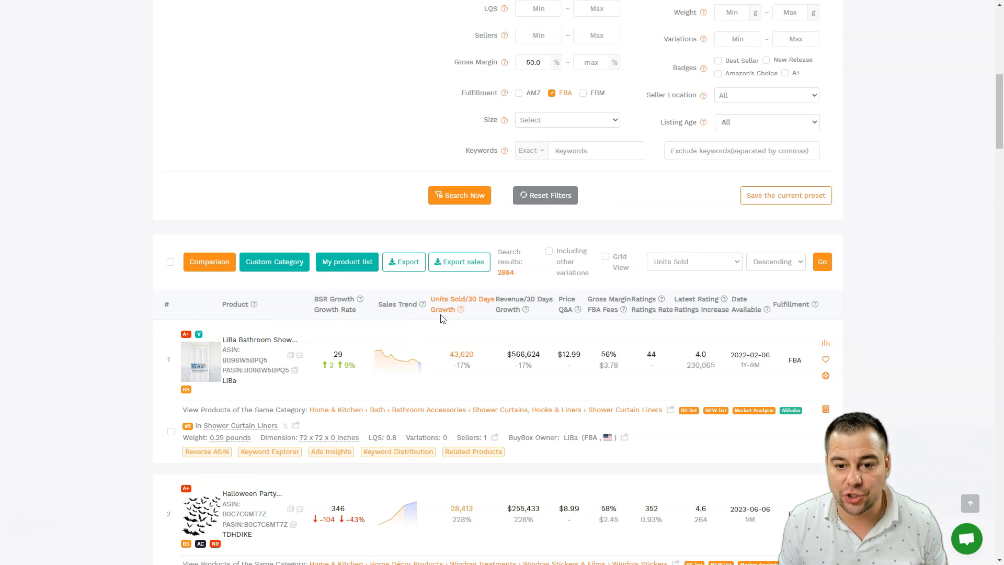
mouse_move(441, 375)
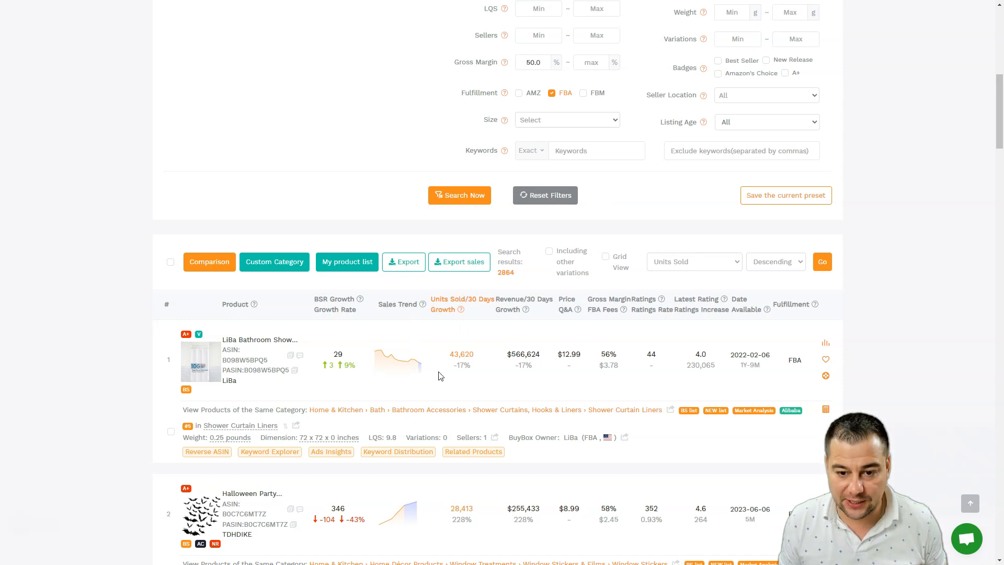
mouse_move(461, 363)
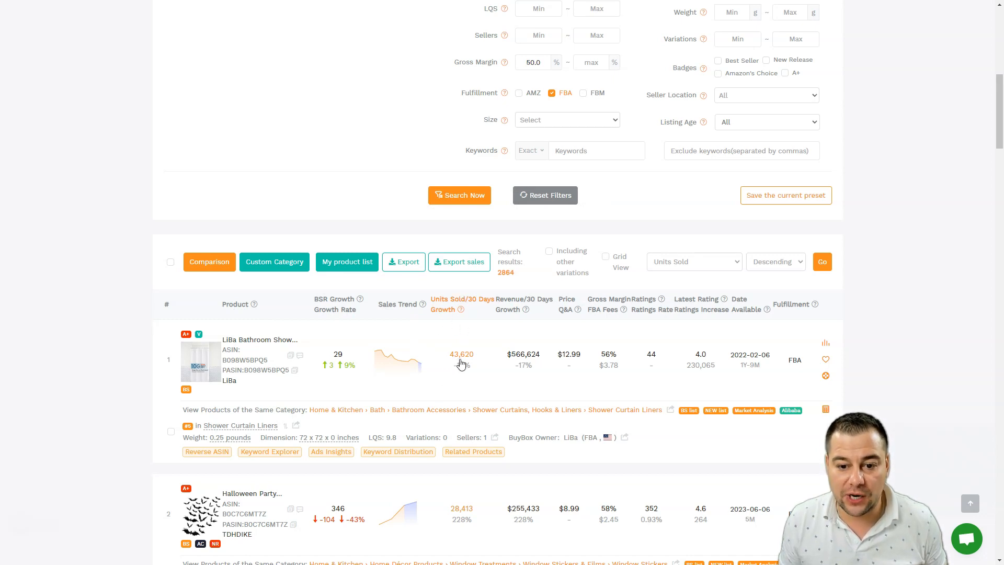
mouse_move(520, 299)
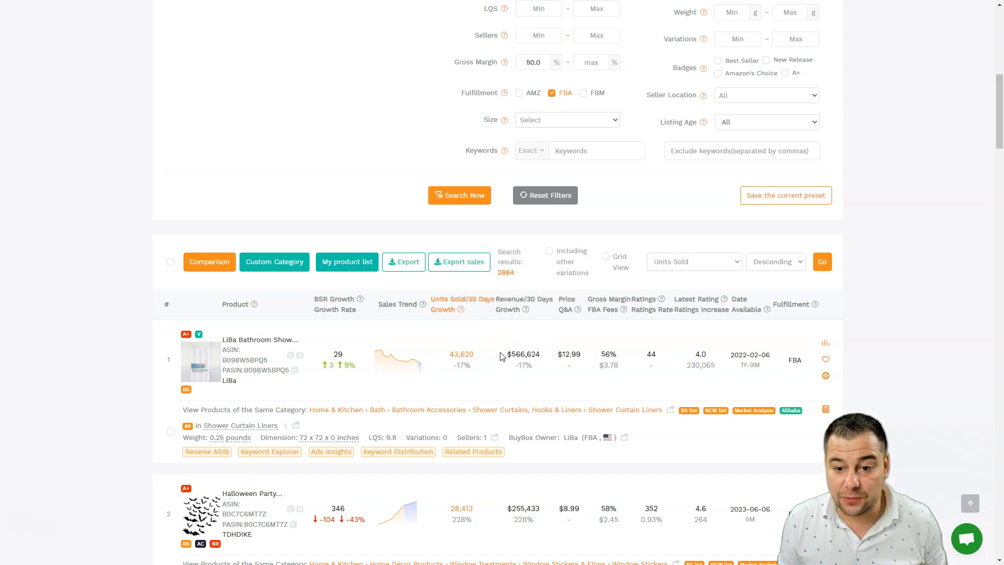
mouse_move(525, 361)
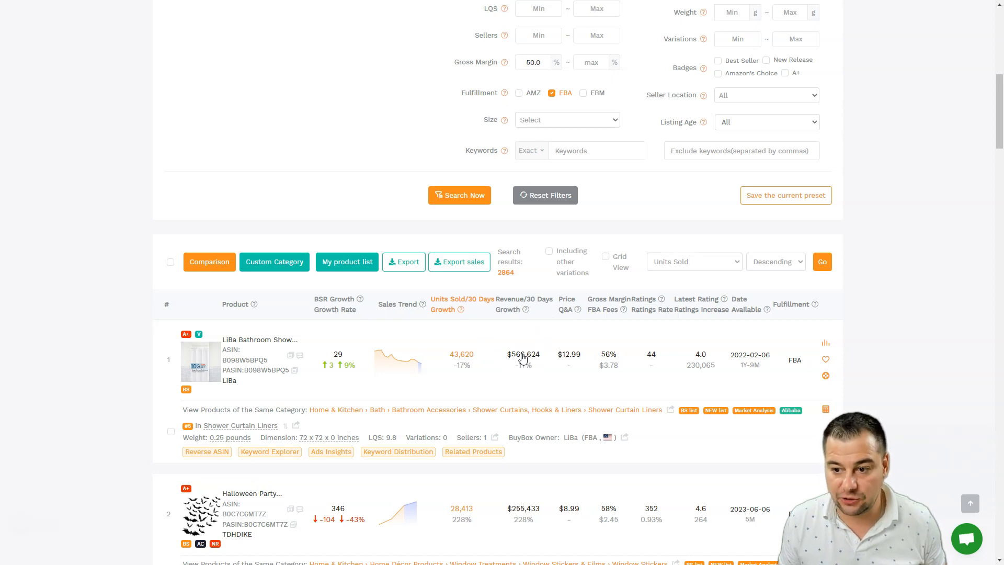
mouse_move(577, 307)
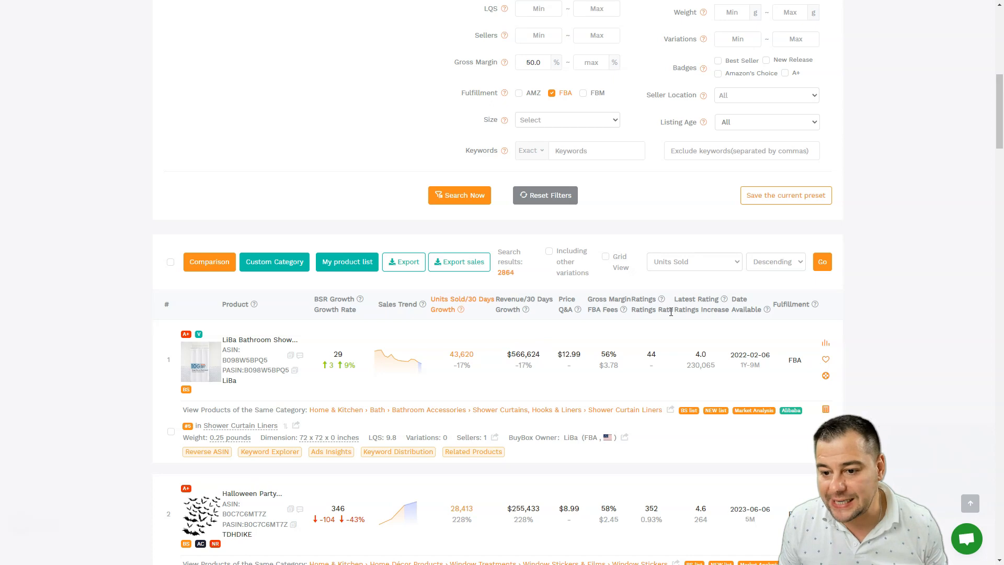
mouse_move(691, 332)
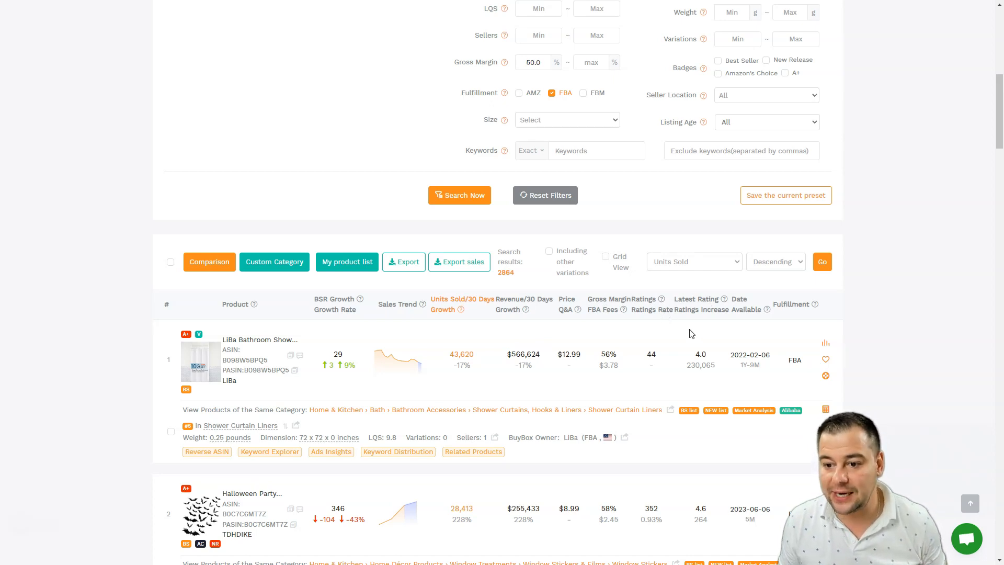
mouse_move(709, 385)
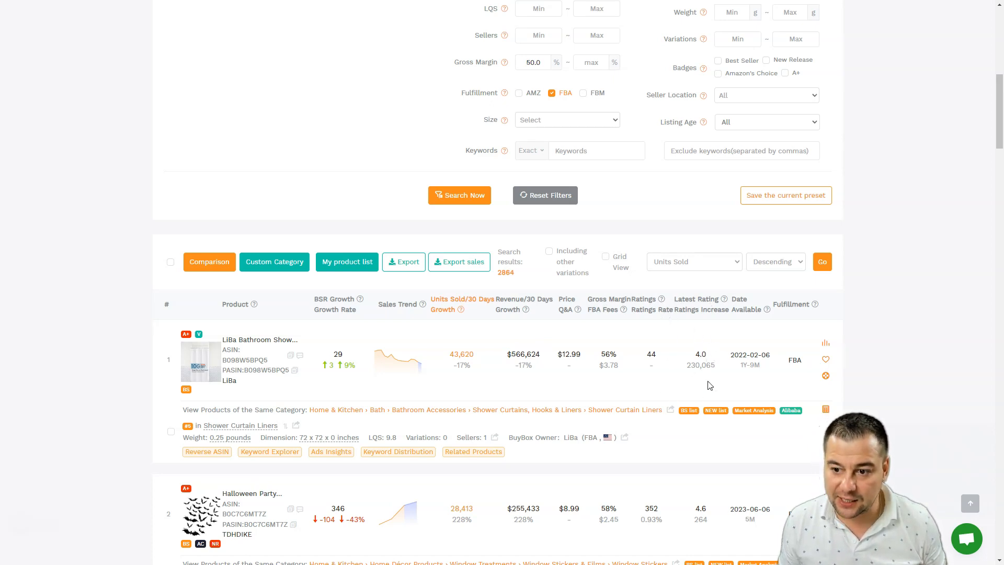
mouse_move(717, 336)
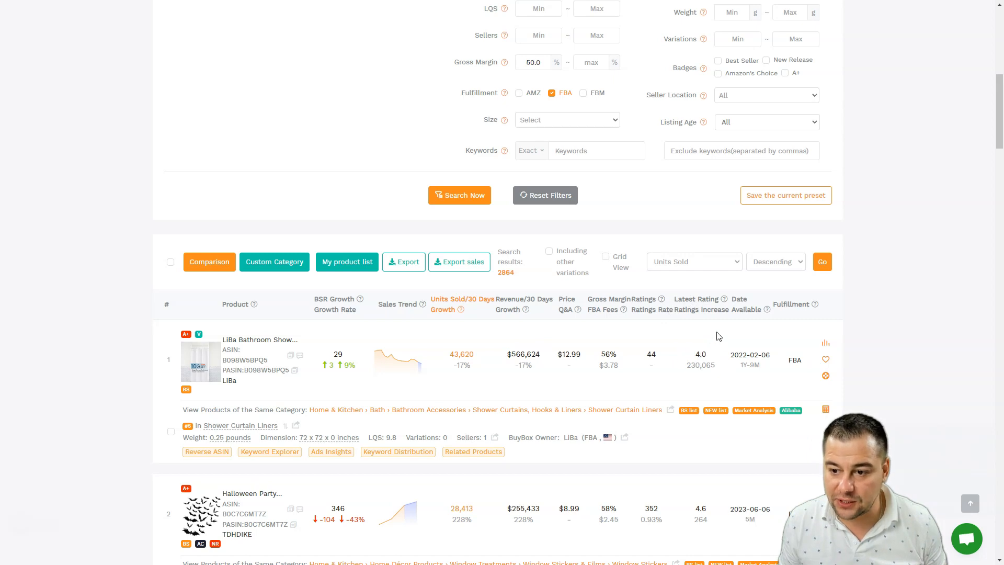
mouse_move(784, 376)
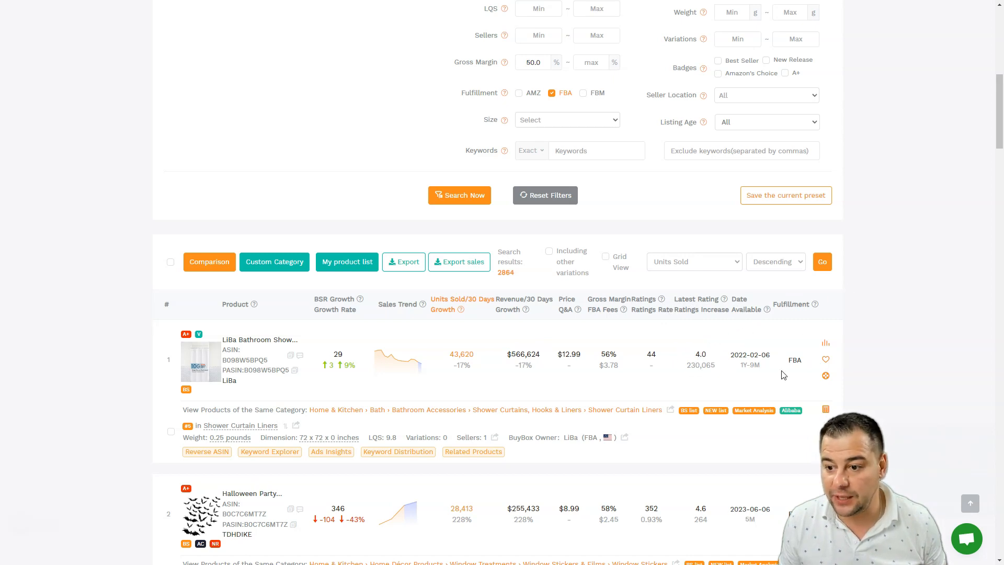
mouse_move(617, 197)
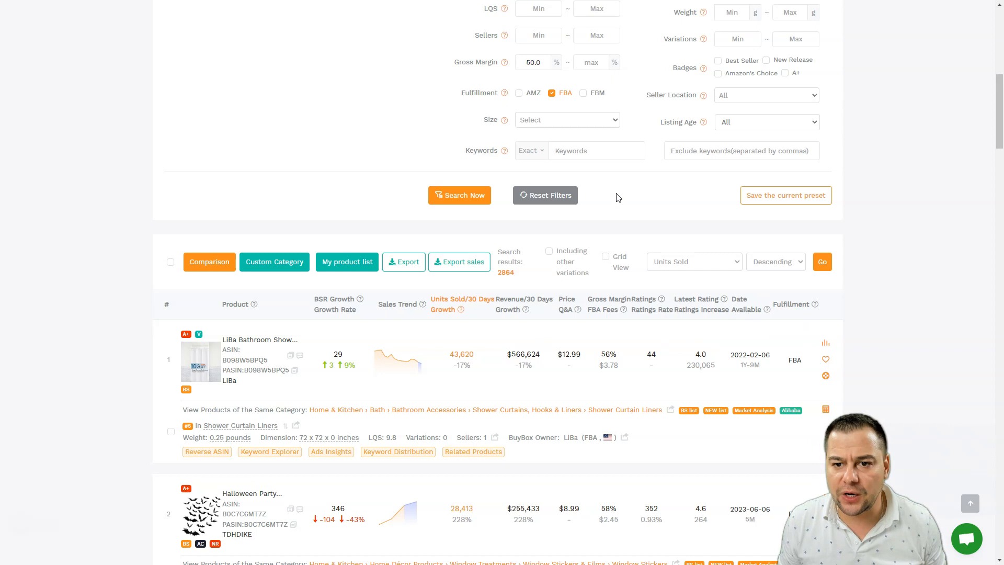
scroll(up, 3)
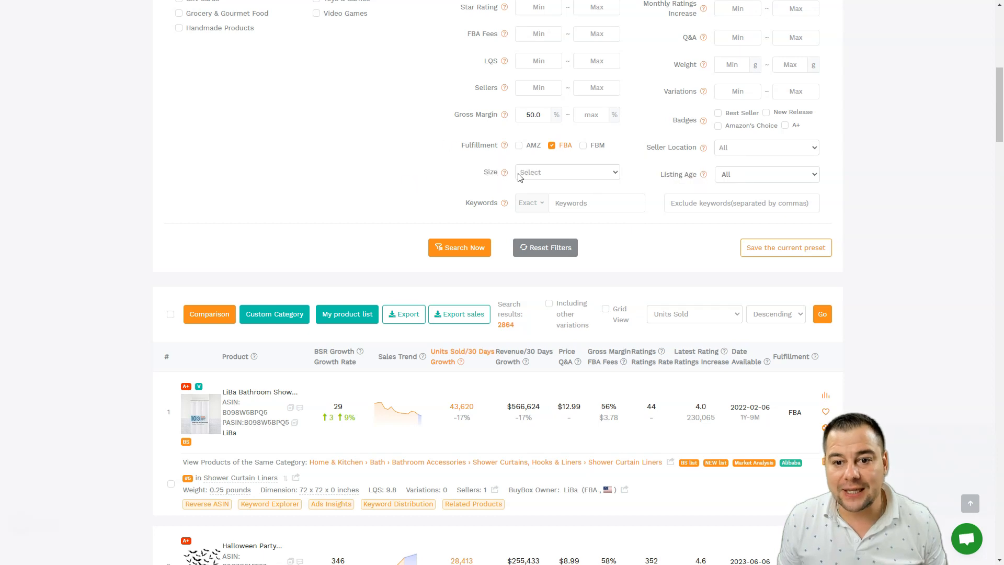
Limit the Size filter to Large Standard-size, save it and rerun the search.
click(566, 172)
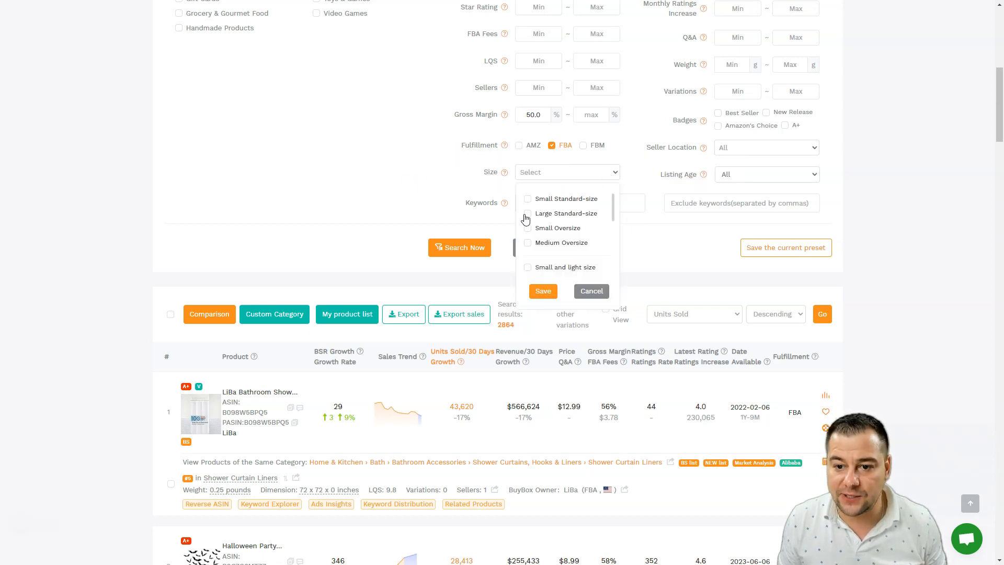
click(528, 213)
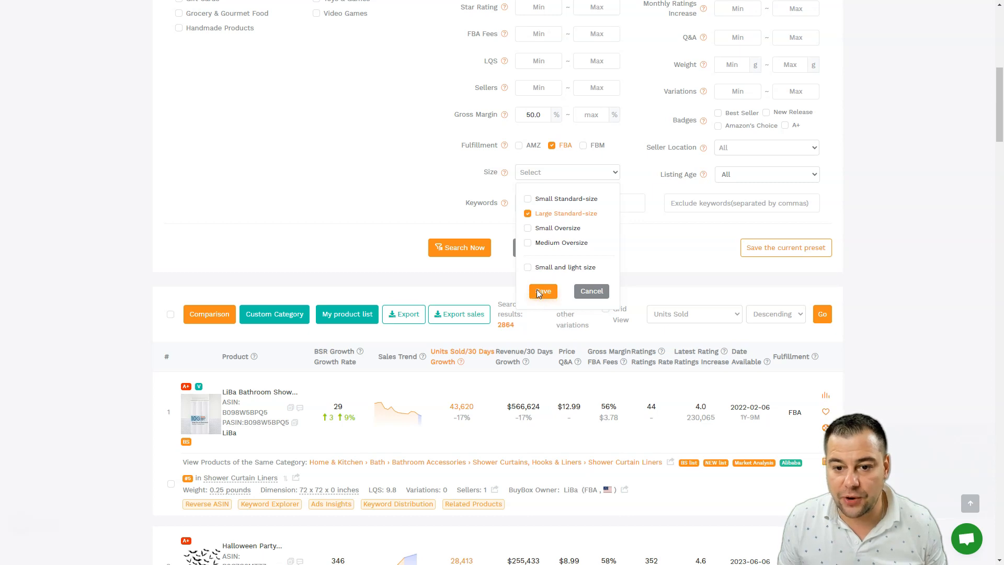
click(543, 291)
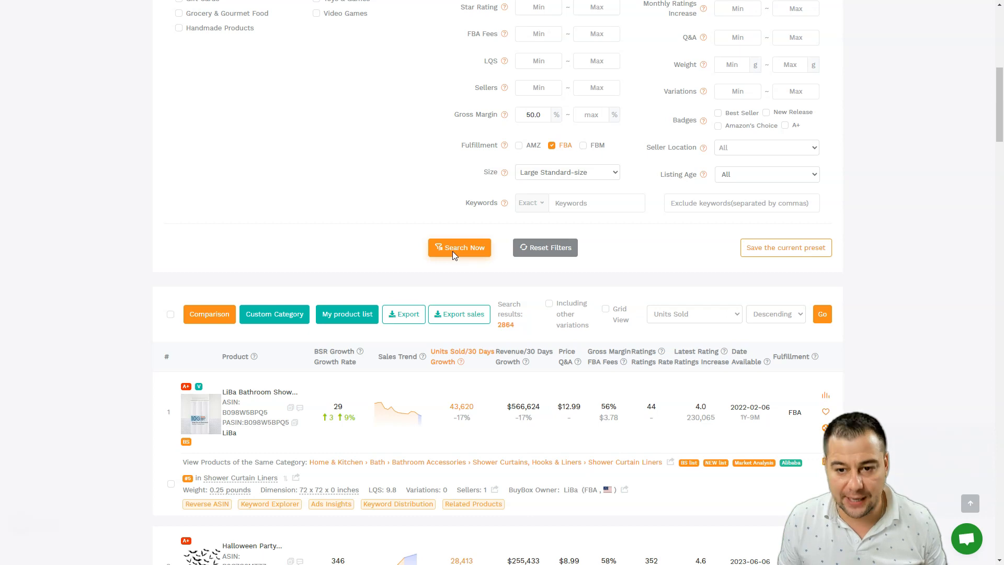
click(460, 247)
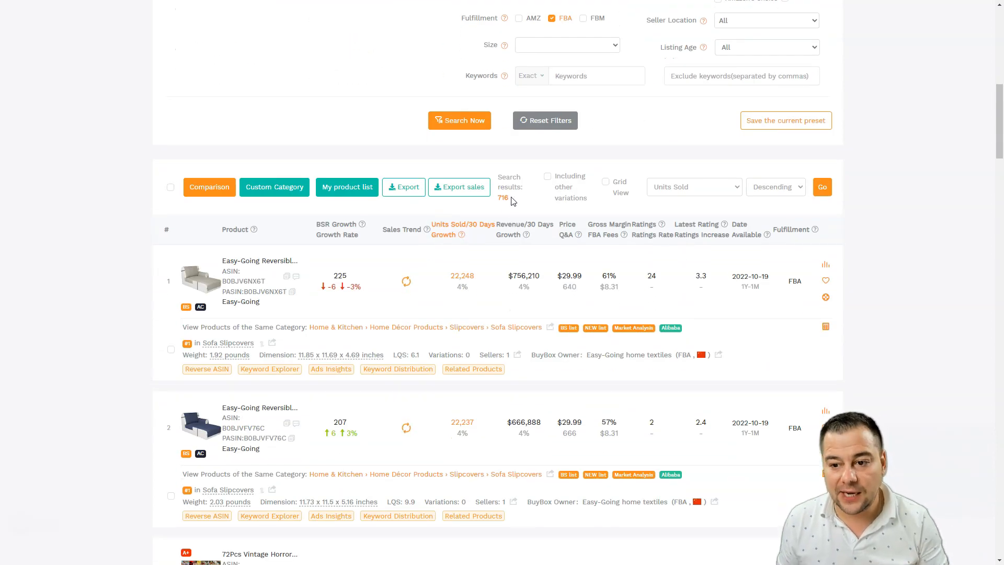
Scroll the 716 Large Standard-size results down to the LOLStar indoor string lights listing.
click(566, 45)
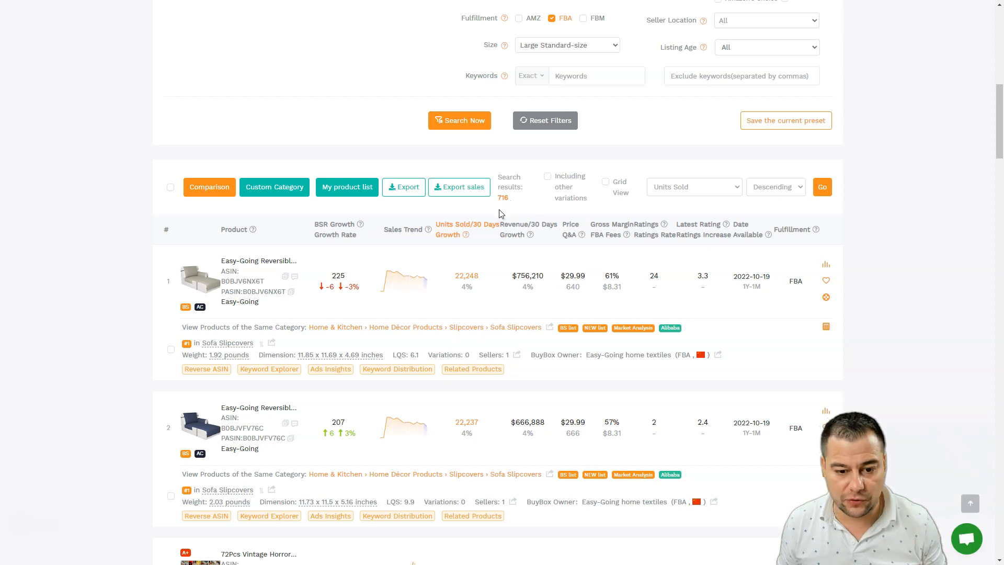
scroll(down, 3)
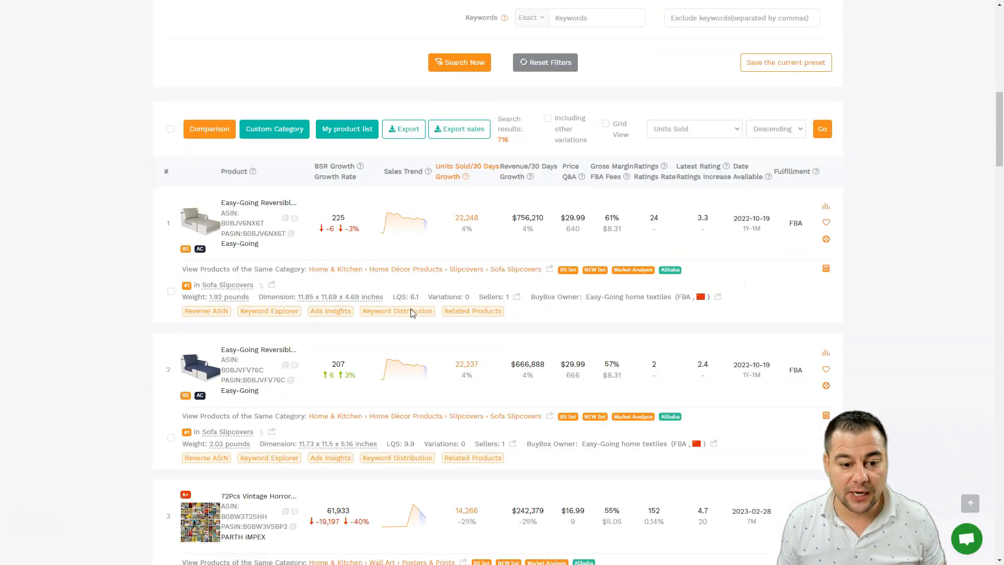
scroll(down, 3)
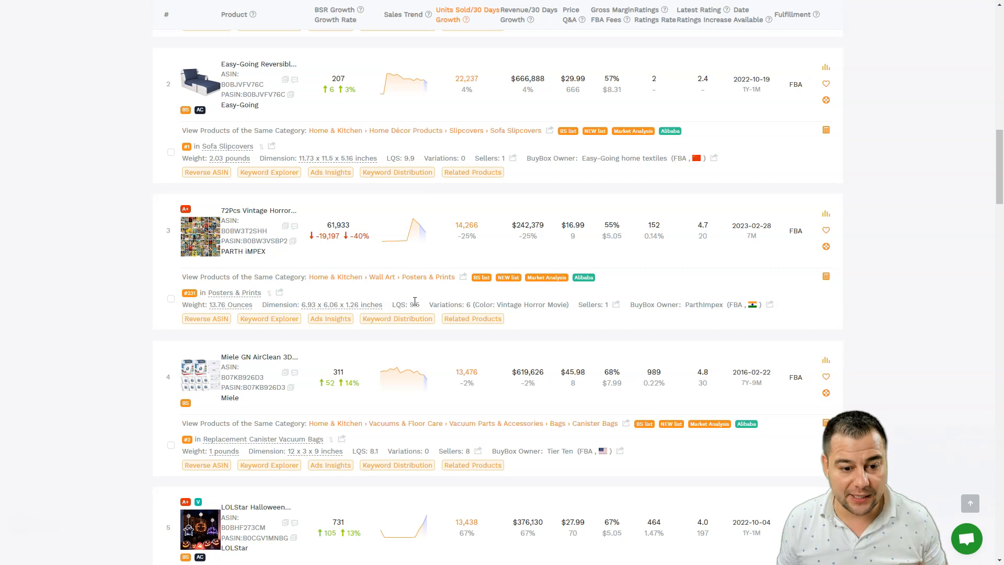
scroll(down, 3)
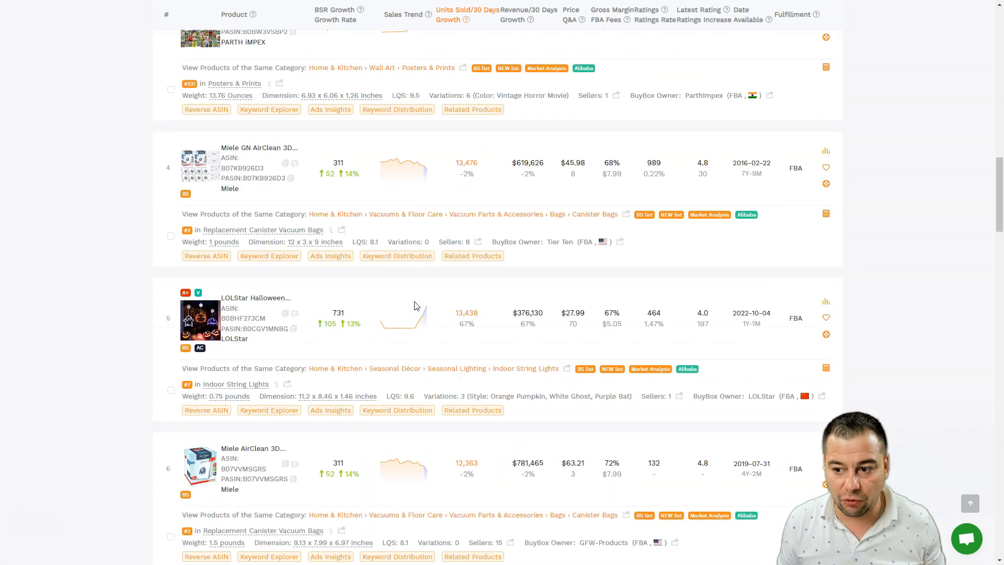
mouse_move(124, 326)
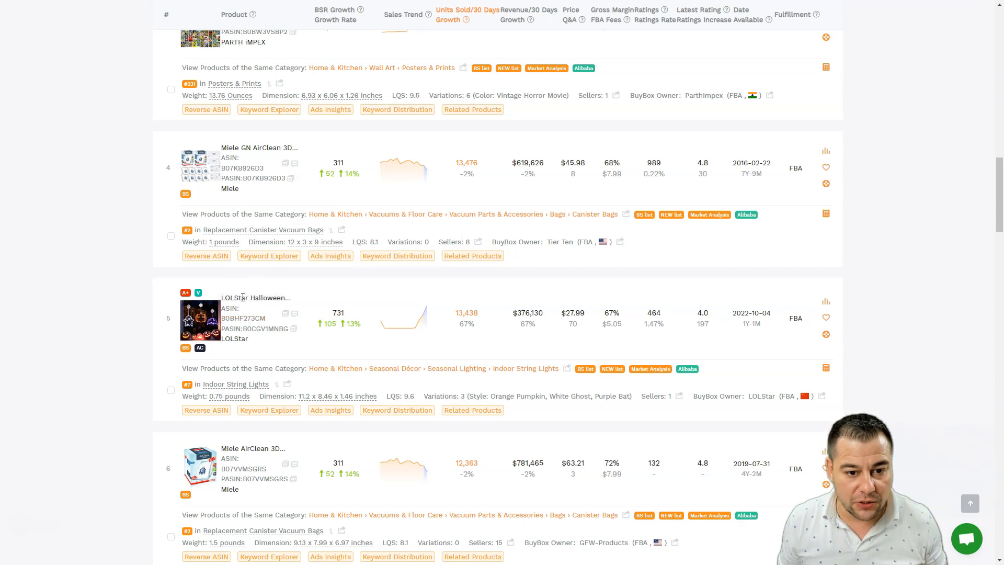
mouse_move(244, 318)
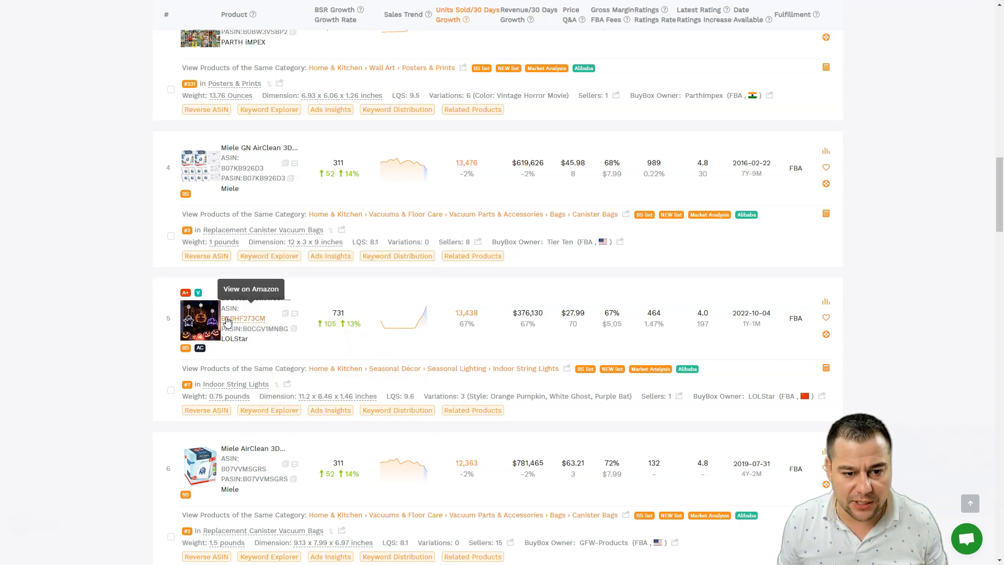
mouse_move(332, 310)
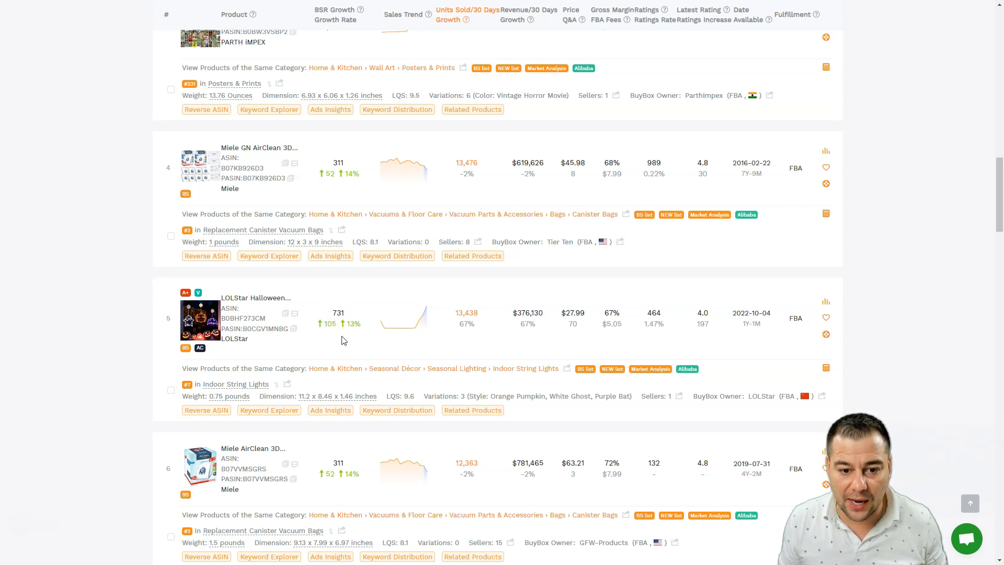
mouse_move(412, 366)
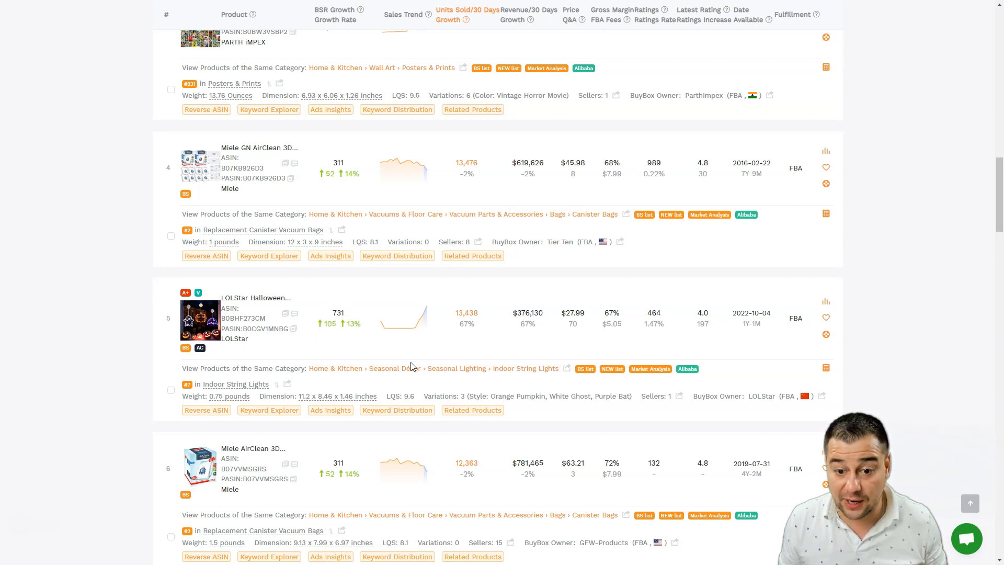
mouse_move(427, 313)
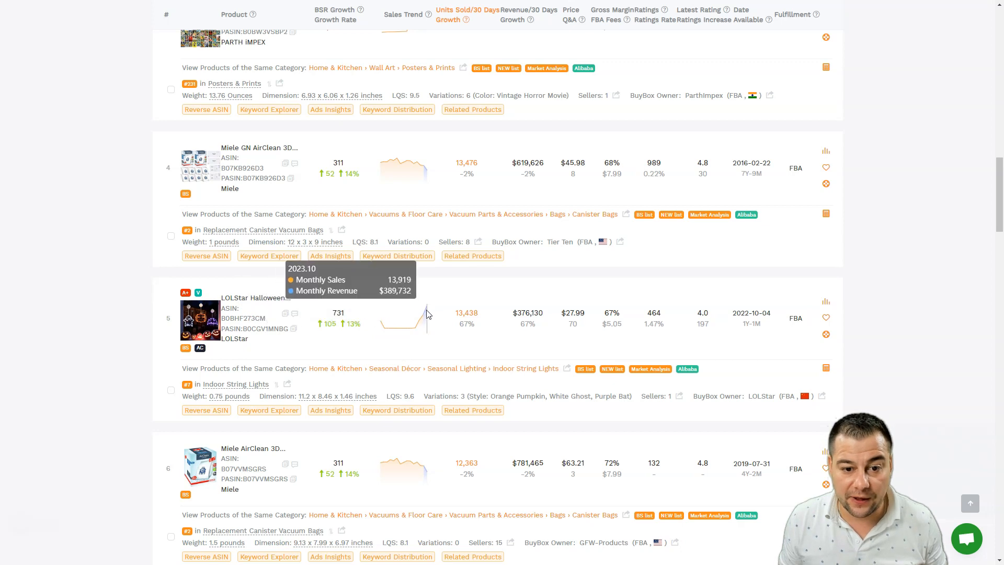
mouse_move(431, 308)
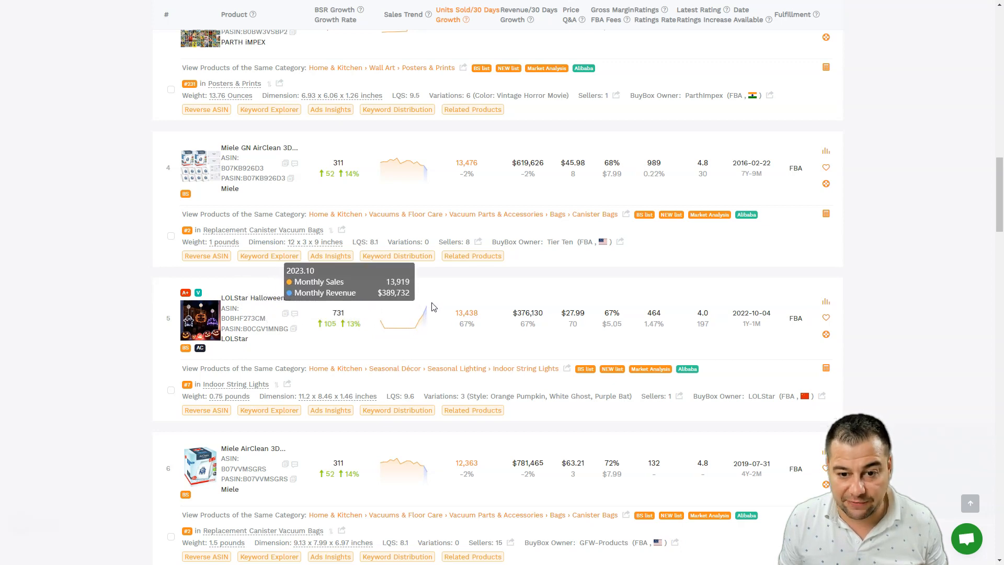
mouse_move(475, 306)
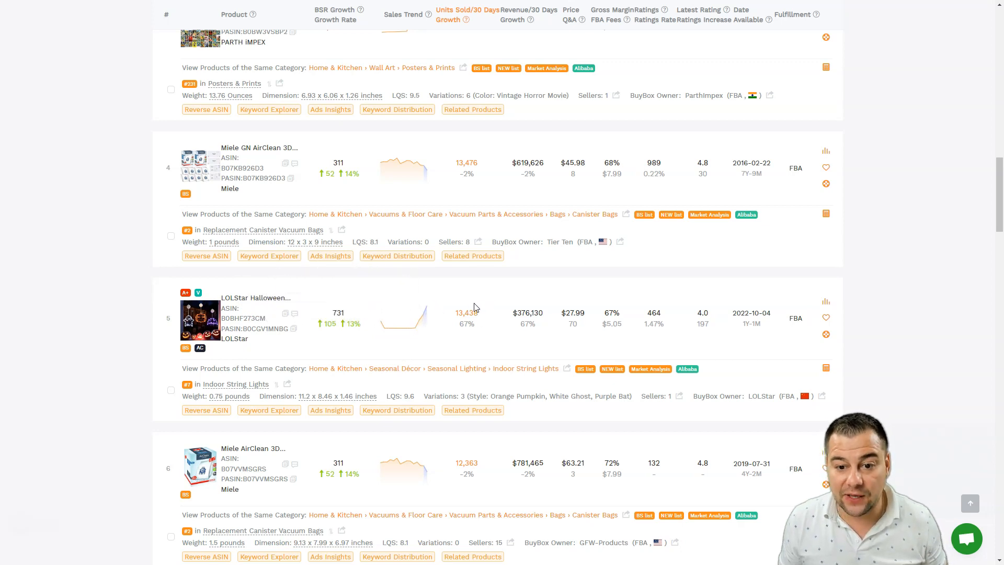
mouse_move(520, 320)
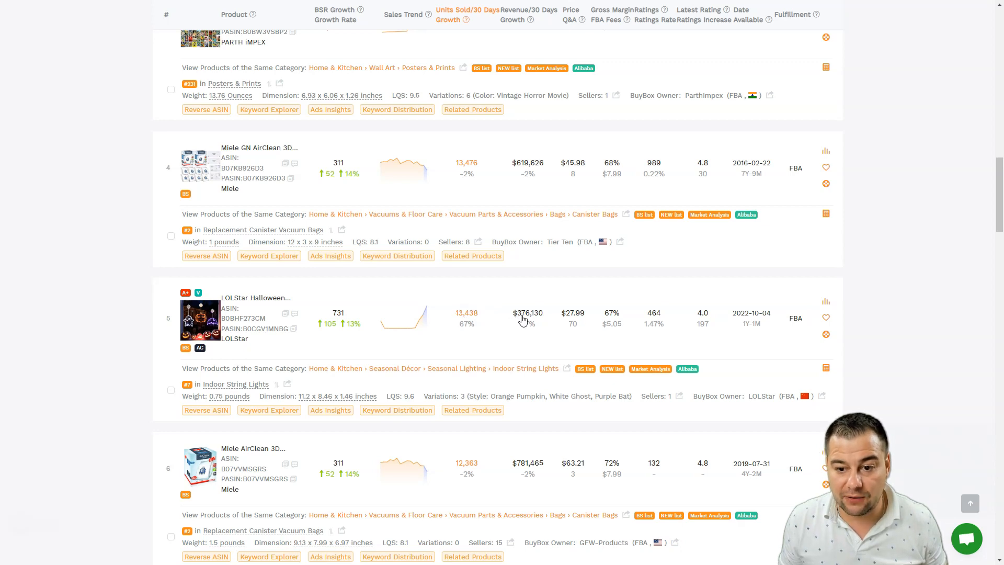
mouse_move(530, 320)
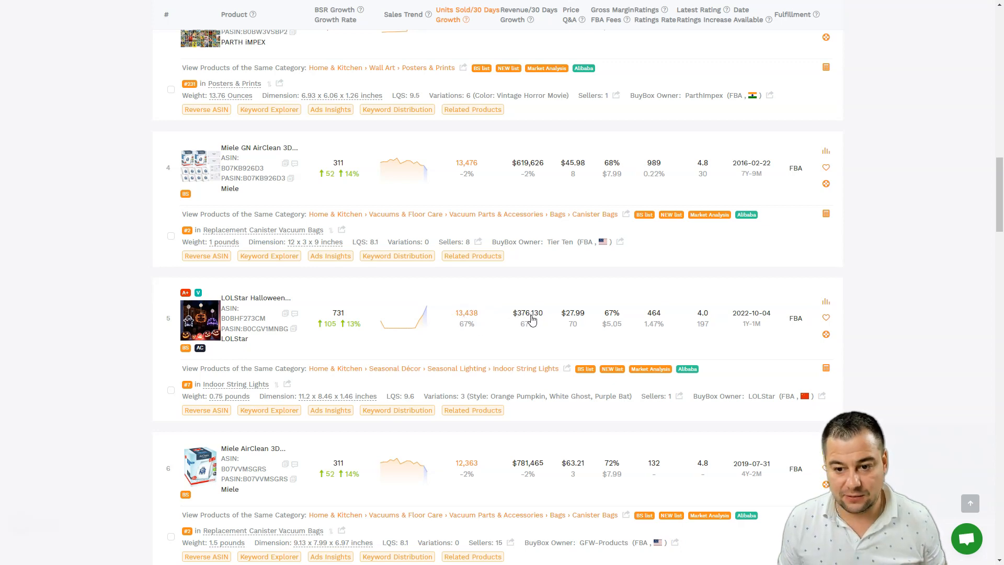
mouse_move(540, 323)
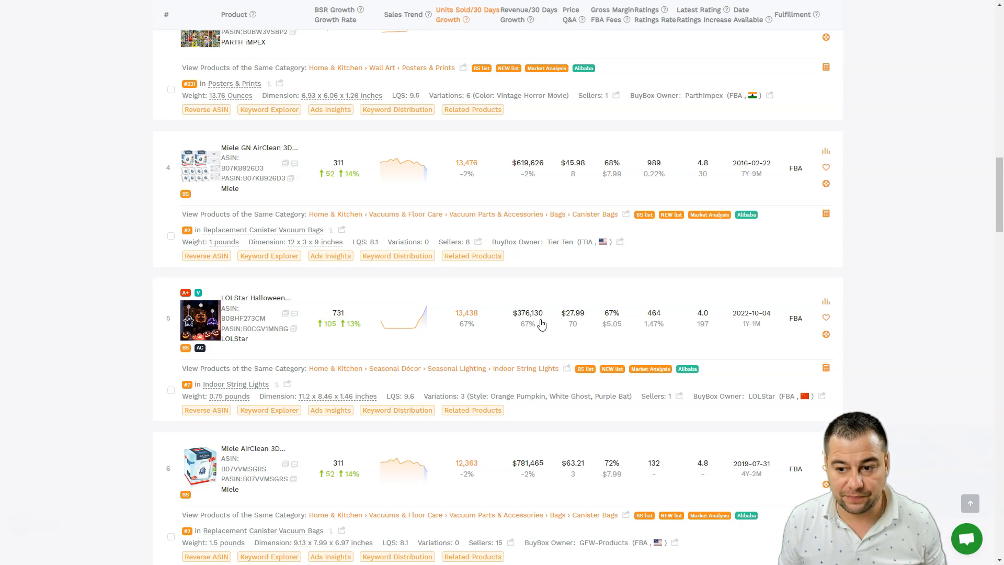
mouse_move(527, 326)
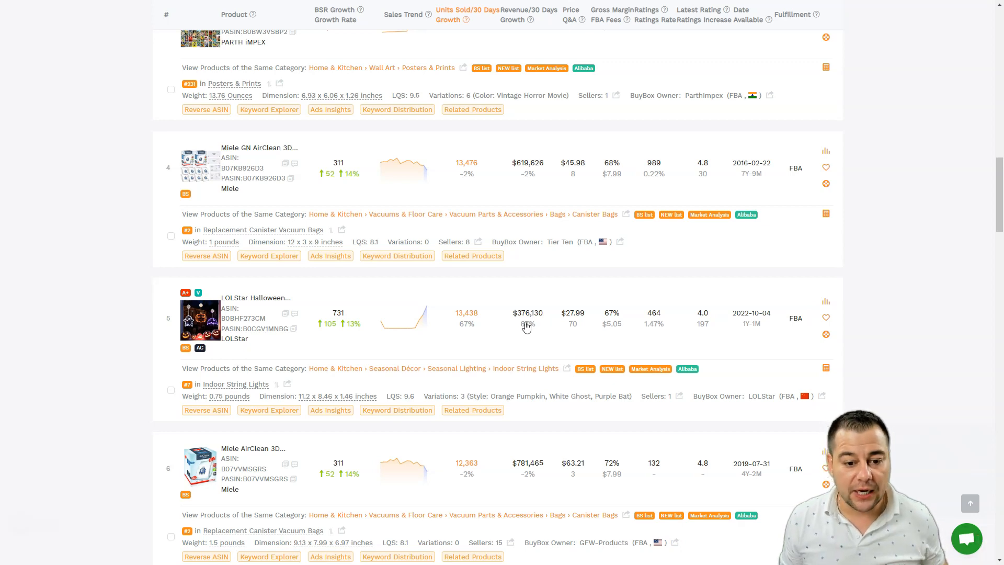
mouse_move(826, 301)
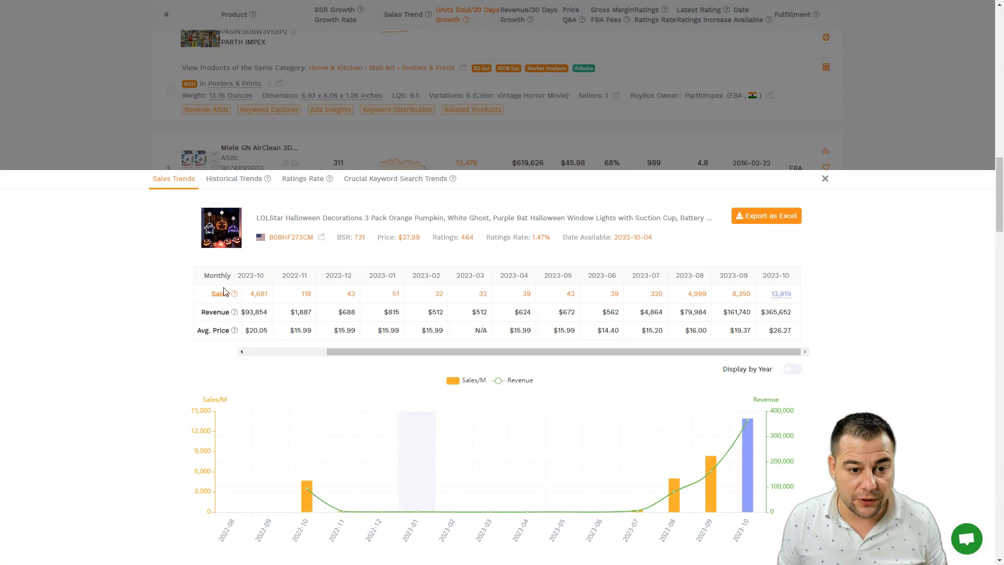
mouse_move(206, 333)
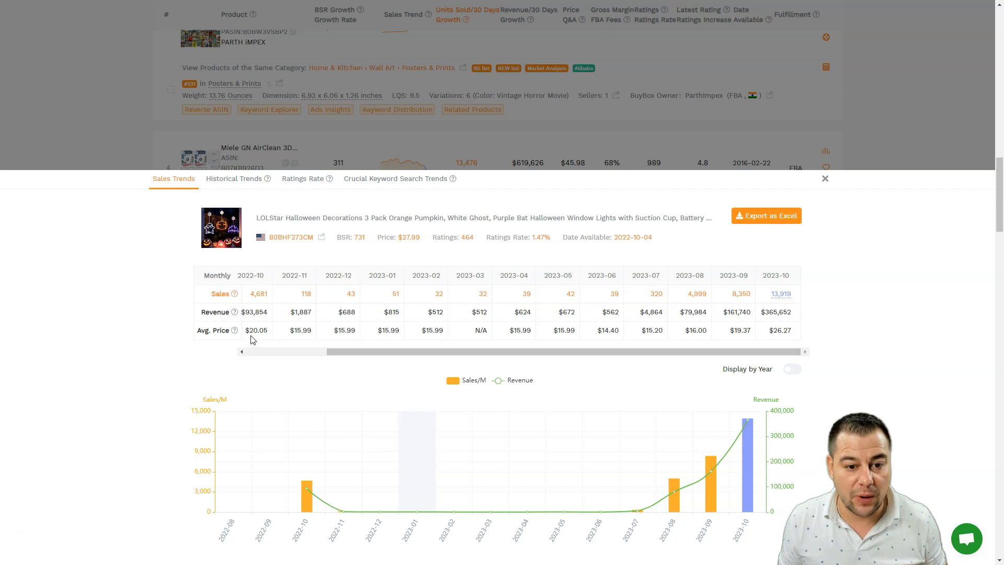
mouse_move(301, 333)
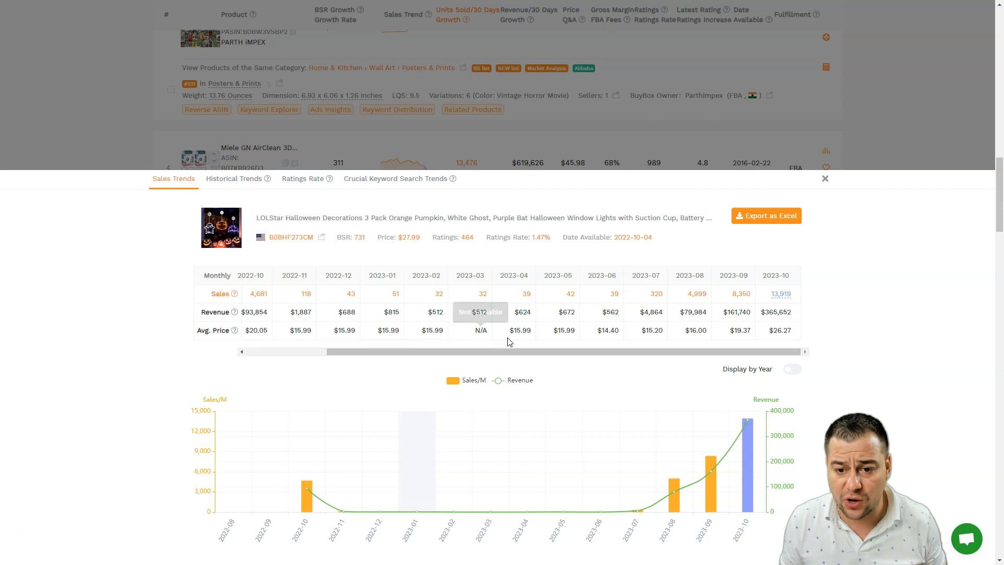
mouse_move(676, 338)
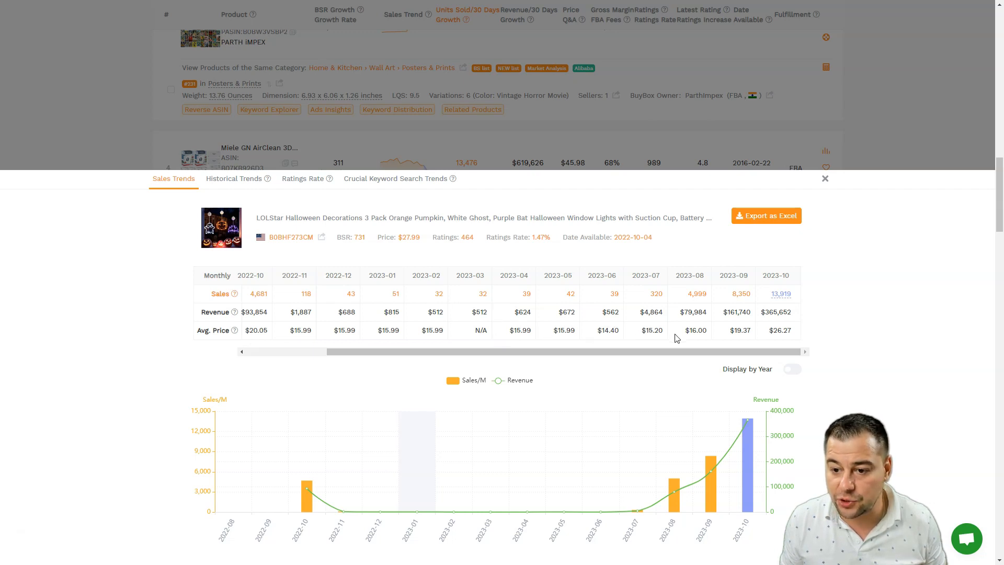
mouse_move(791, 322)
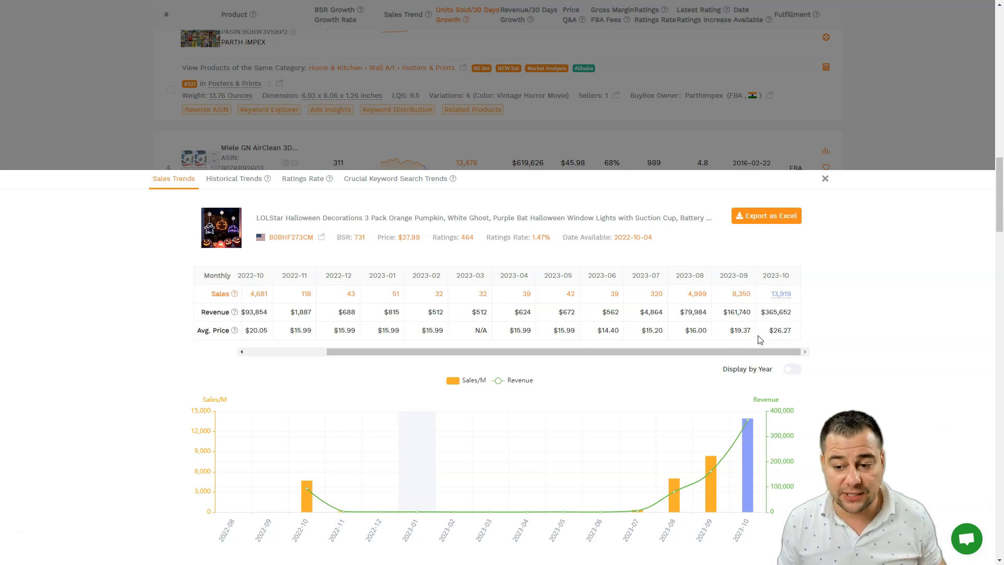
mouse_move(712, 474)
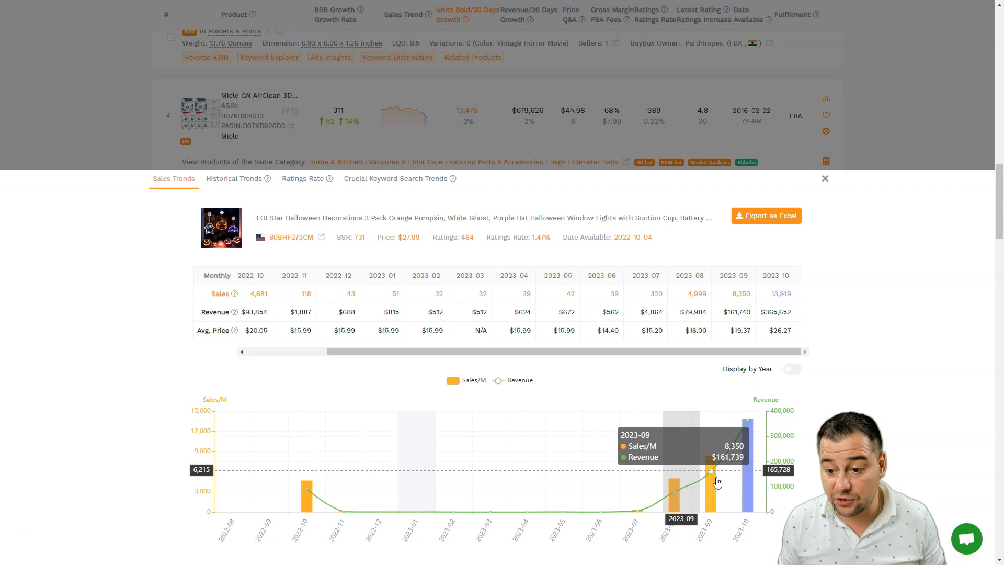
mouse_move(810, 331)
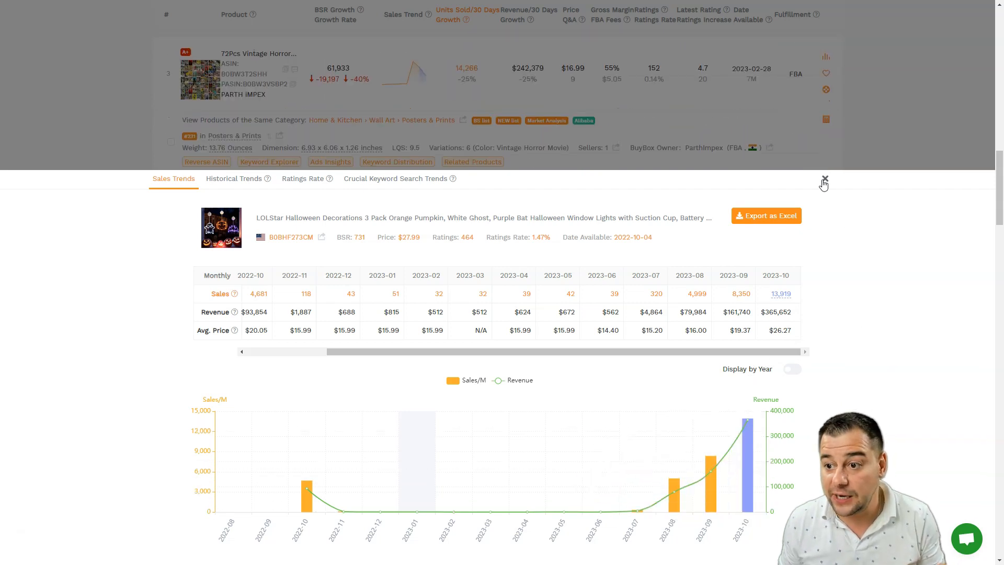
Close the LOLStar lights Sales Trends panel and browse down to the EWFEN steak knife set.
click(825, 179)
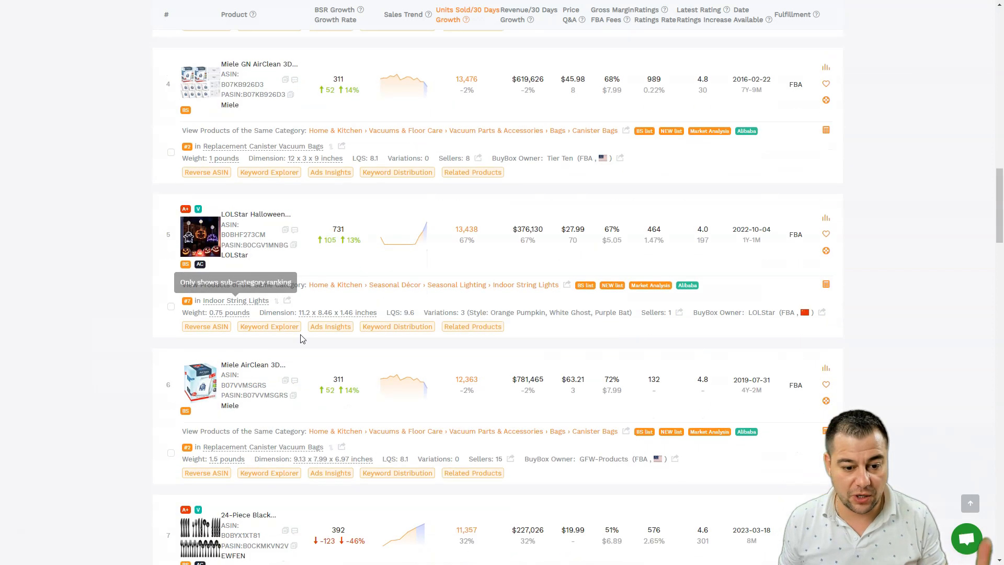
scroll(down, 3)
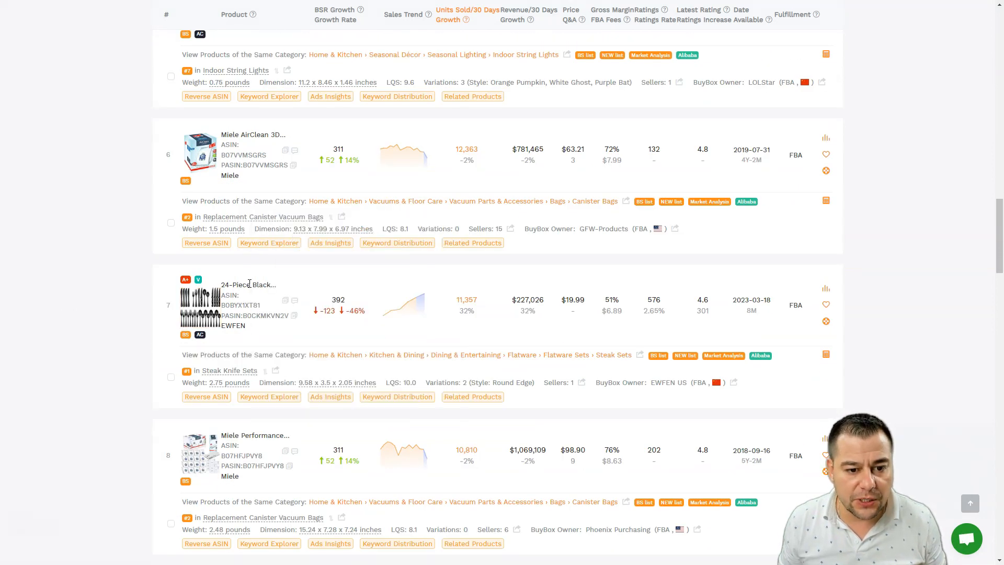
mouse_move(249, 284)
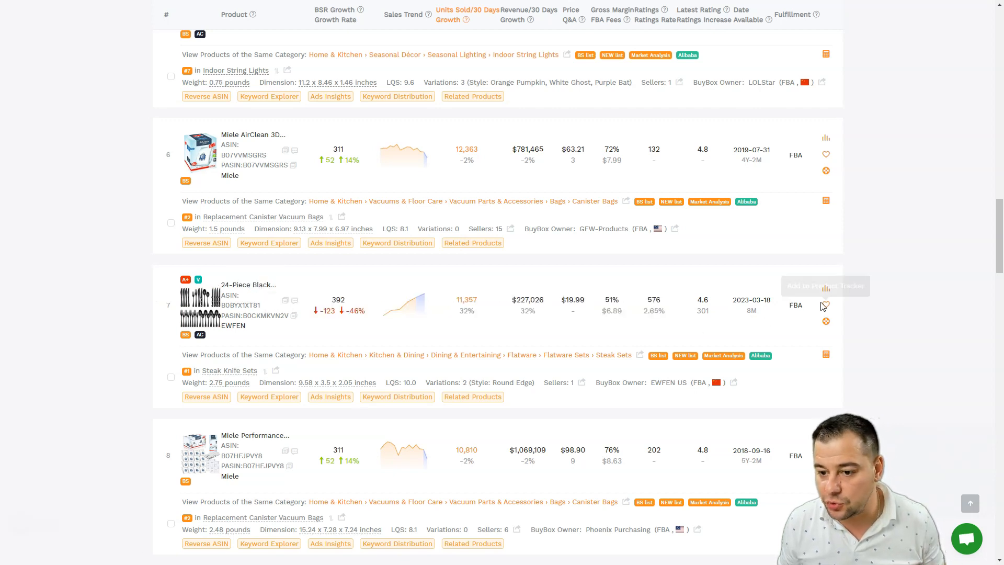
mouse_move(405, 301)
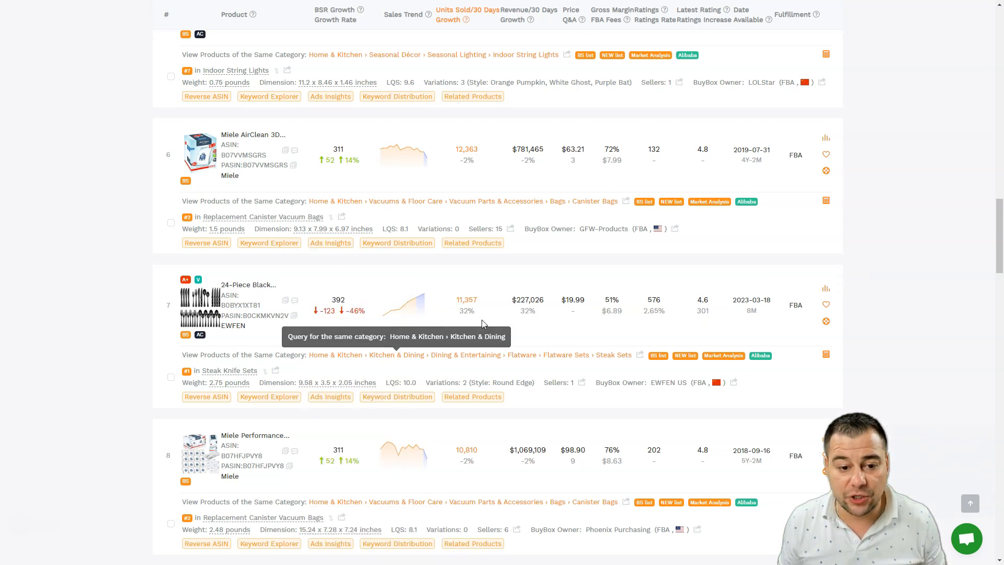
mouse_move(716, 383)
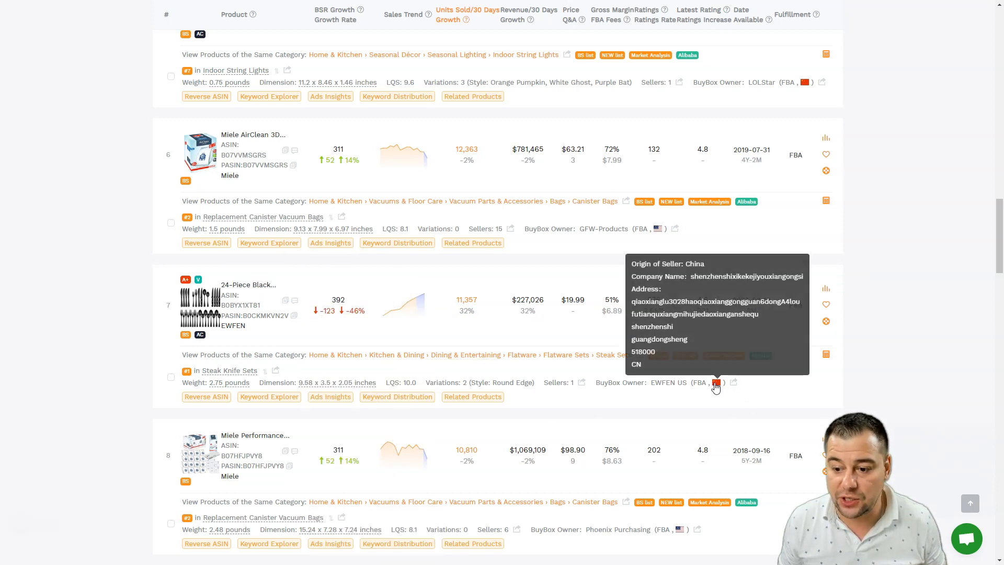
scroll(down, 3)
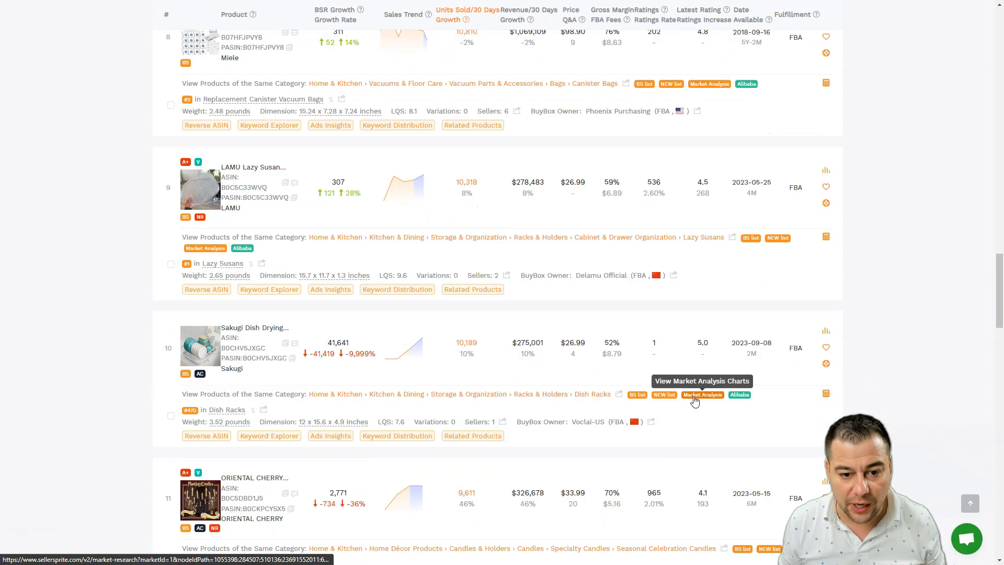
scroll(up, 3)
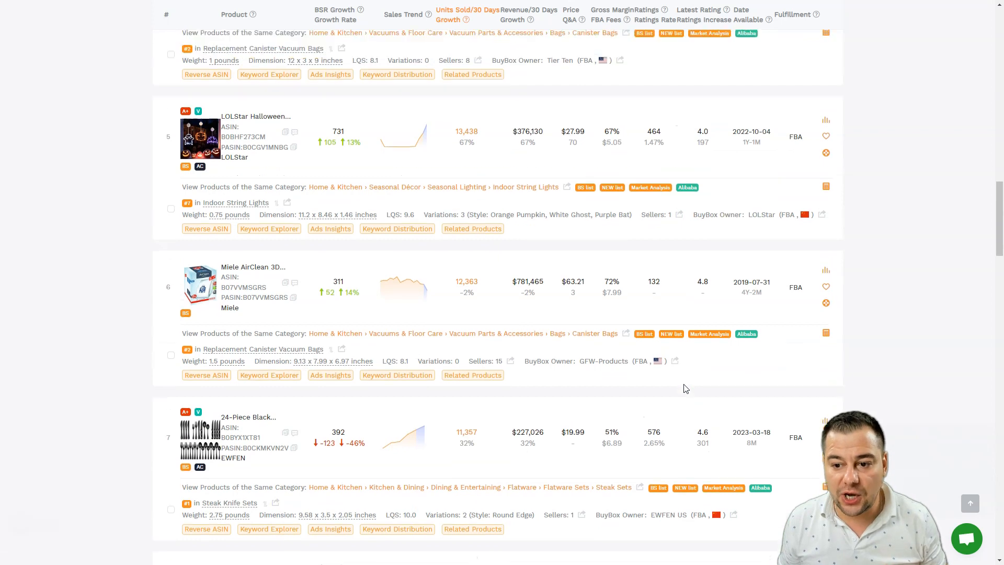
Scroll back up to the Product Research filter panel above the results.
scroll(up, 3)
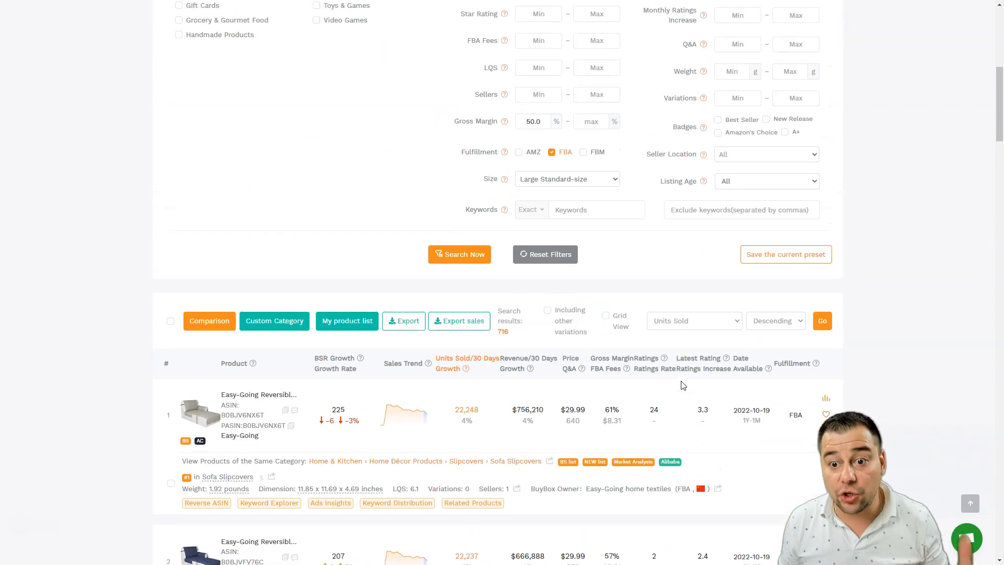
scroll(up, 3)
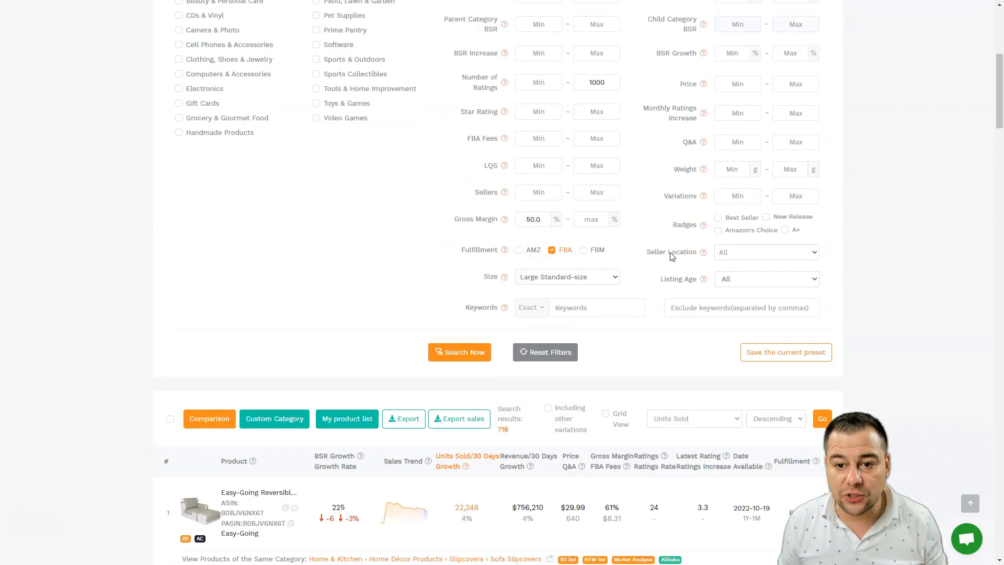
scroll(up, 3)
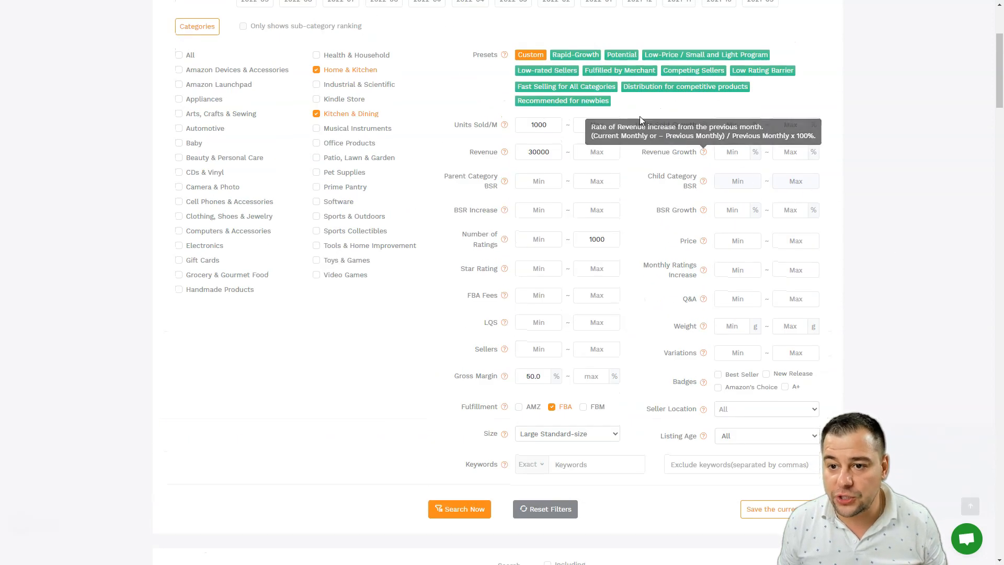
mouse_move(672, 204)
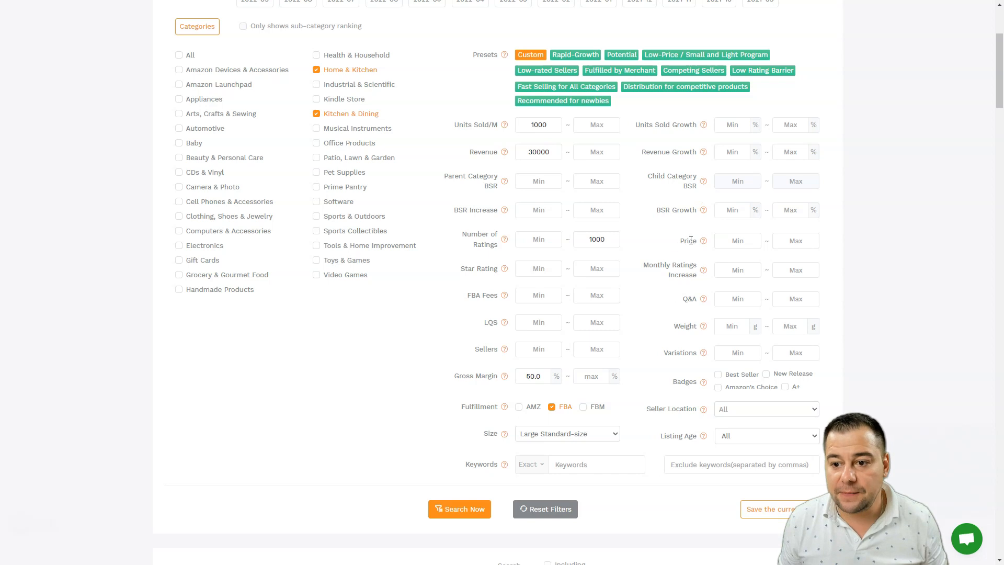
mouse_move(649, 394)
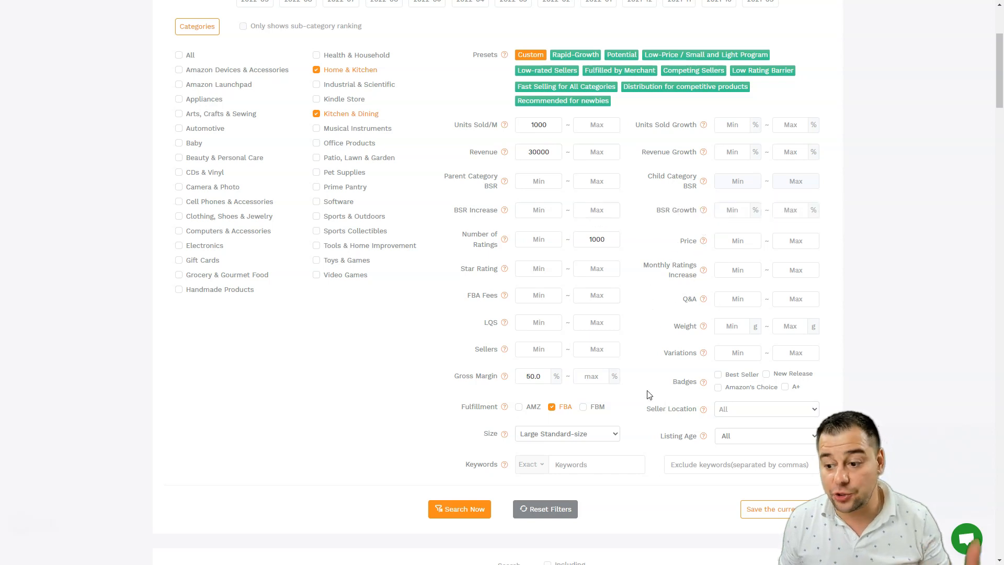
scroll(up, 3)
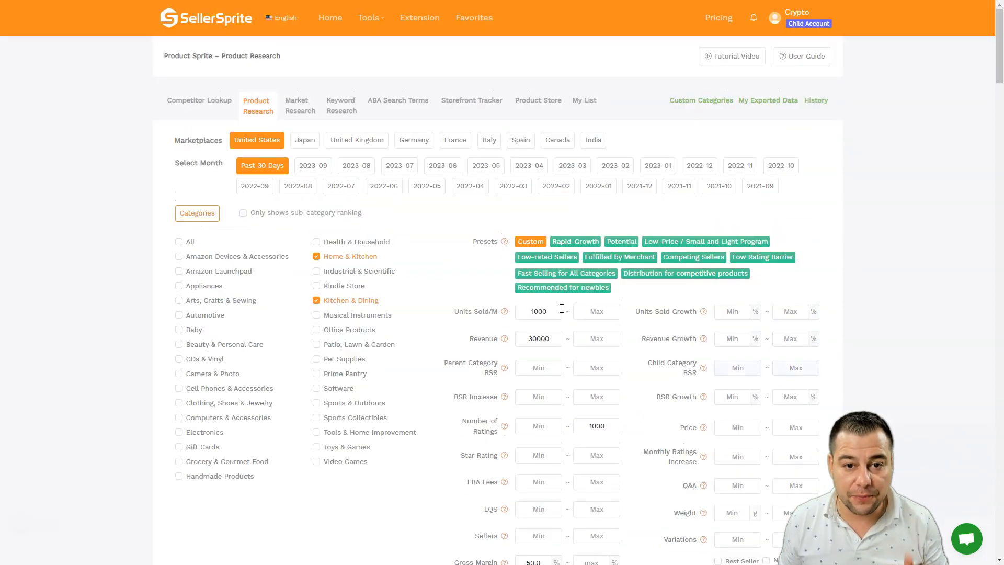
mouse_move(439, 300)
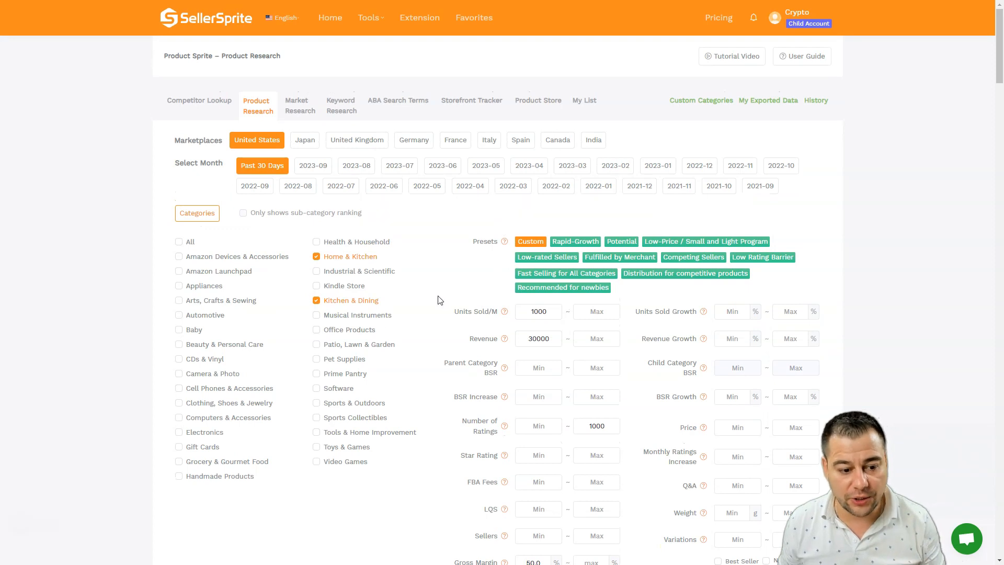
mouse_move(423, 293)
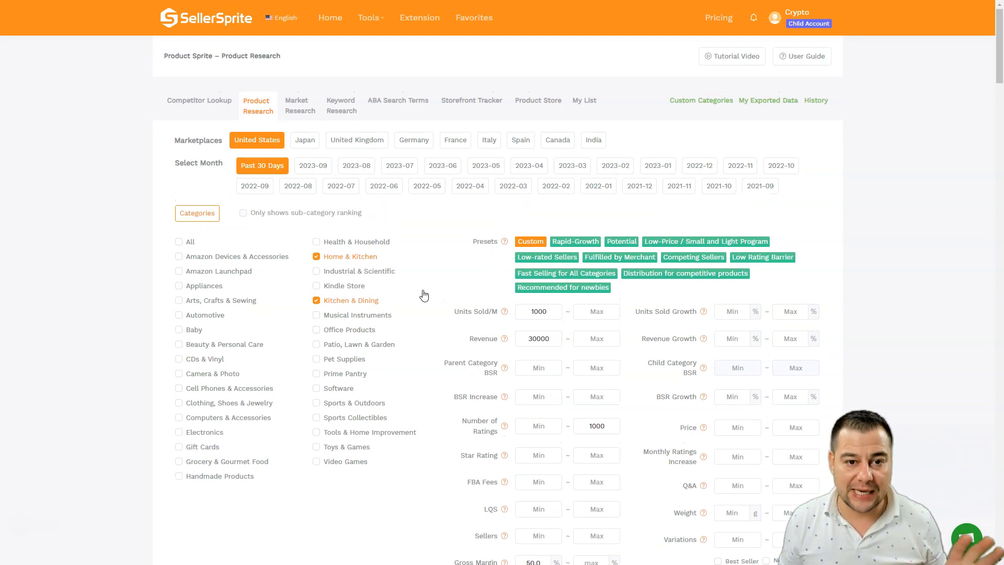
mouse_move(422, 284)
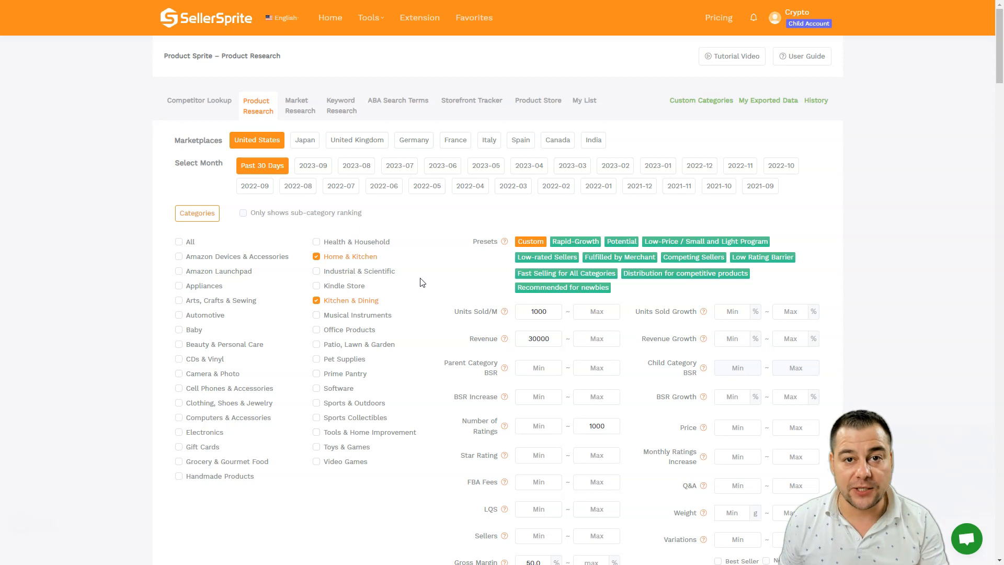
mouse_move(429, 289)
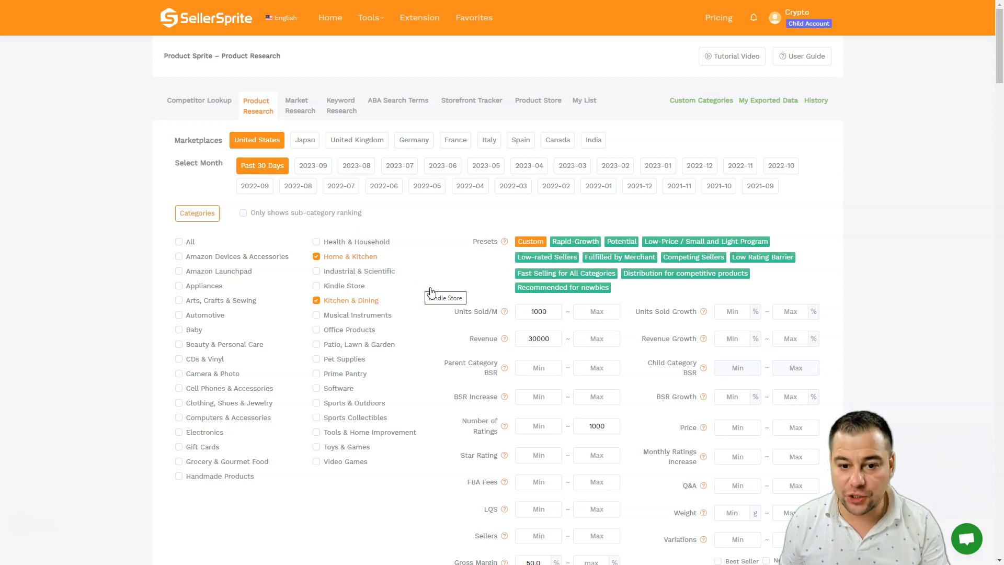
mouse_move(56, 320)
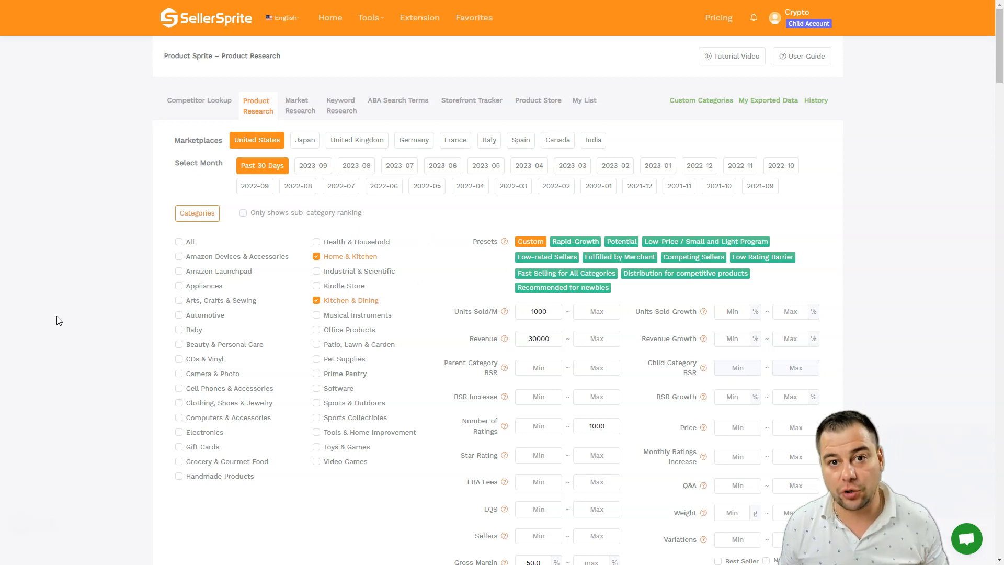
mouse_move(66, 328)
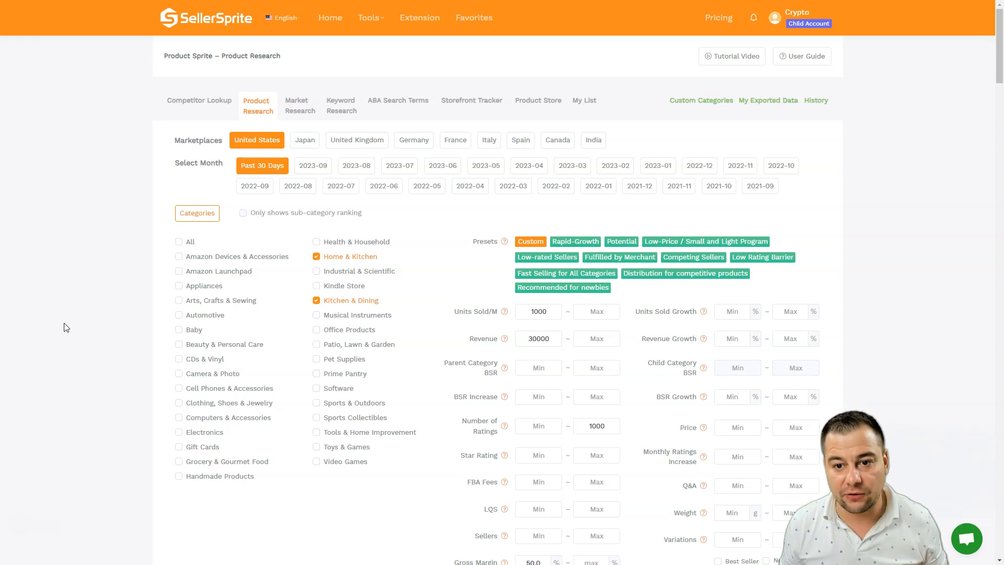
mouse_move(54, 323)
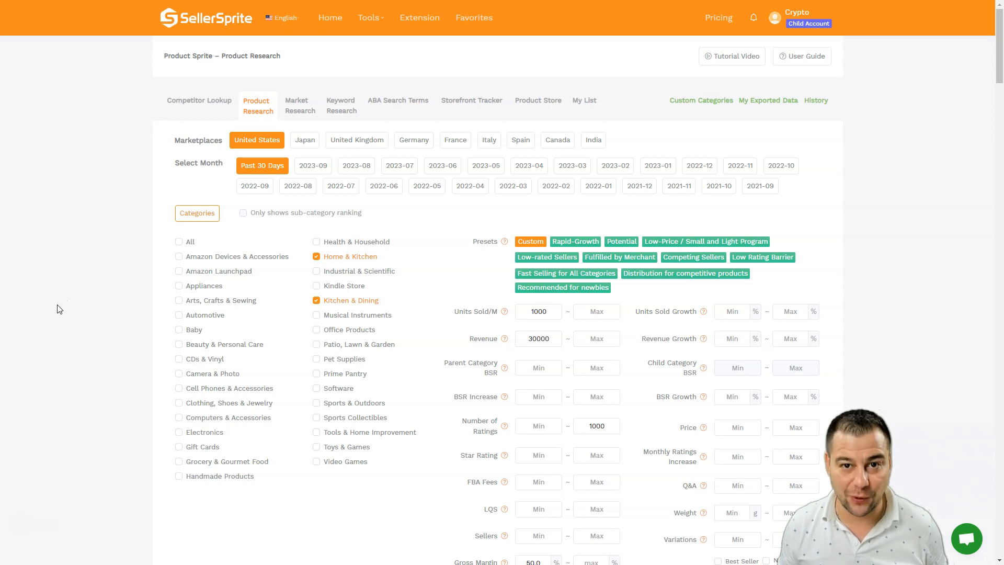
mouse_move(57, 312)
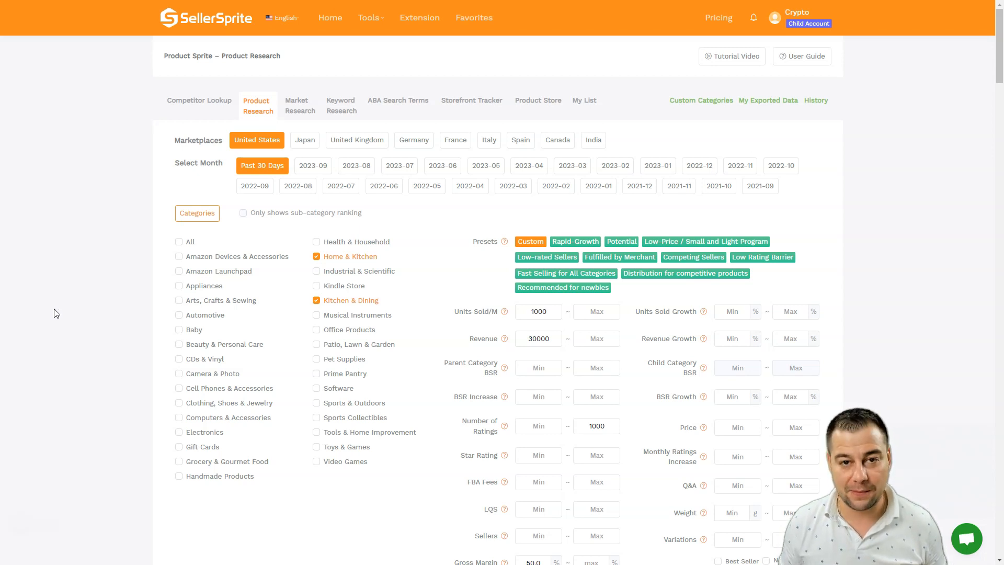